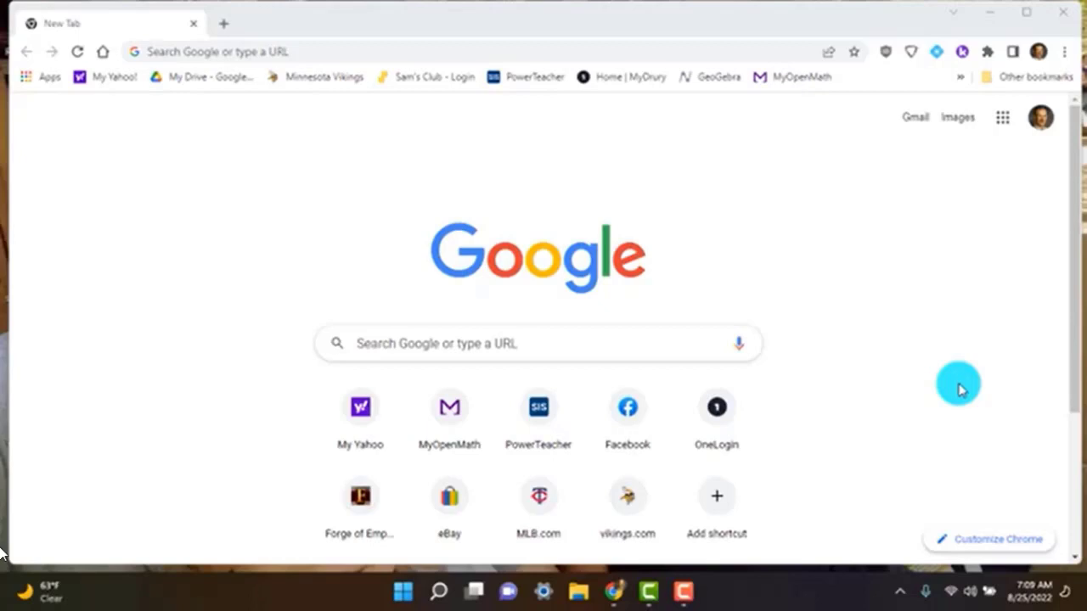
pyautogui.moveTo(278, 180)
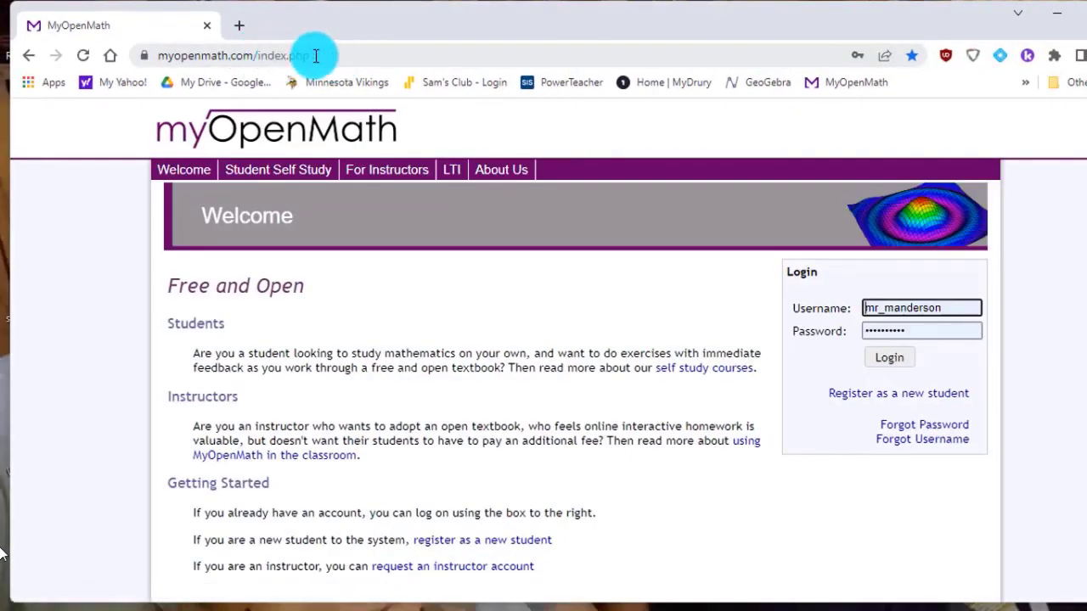
pyautogui.moveTo(582, 145)
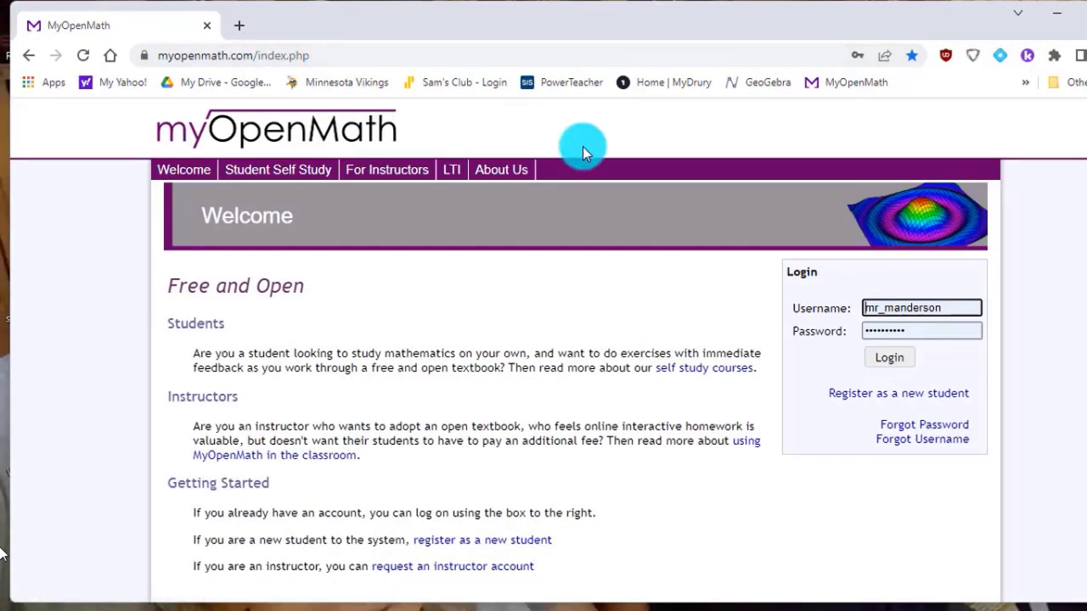
pyautogui.moveTo(916, 308)
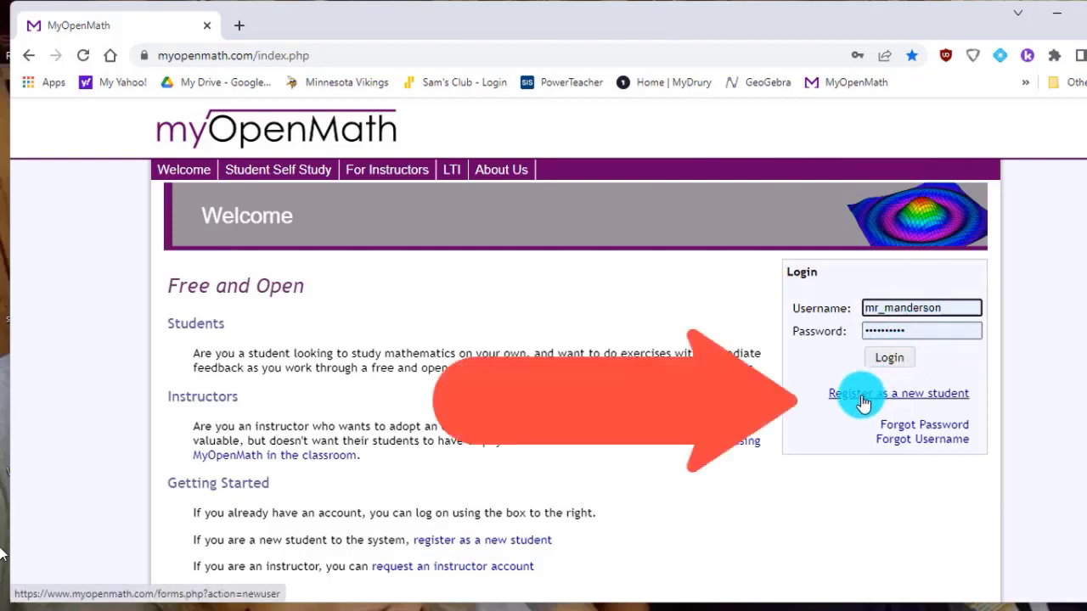
# Register as a new student and review the signup fields, including Course ID and Enrollment Key.
pyautogui.click(898, 394)
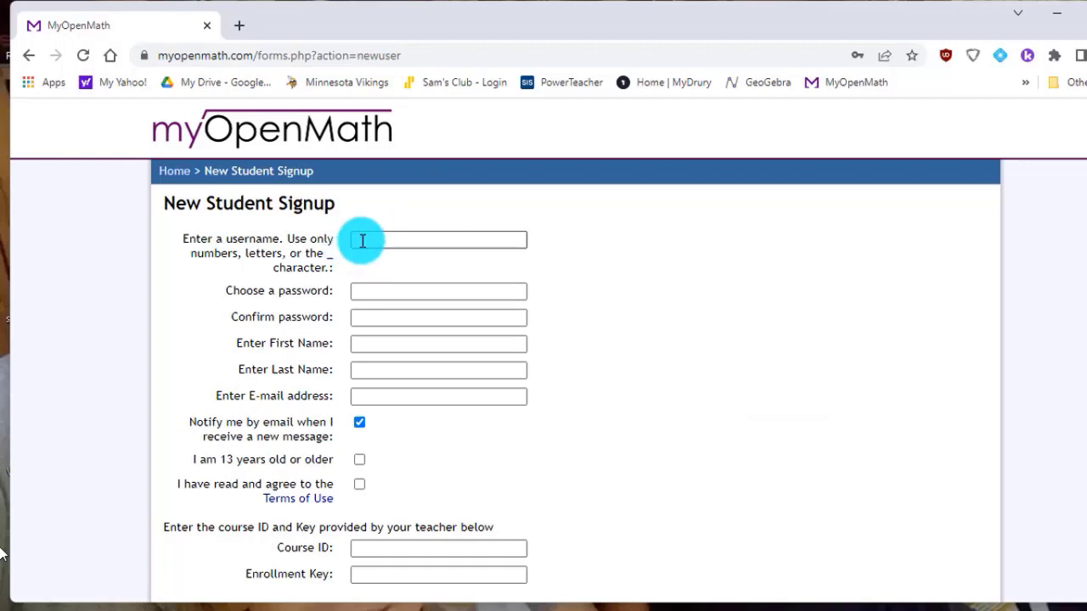
pyautogui.moveTo(370, 321)
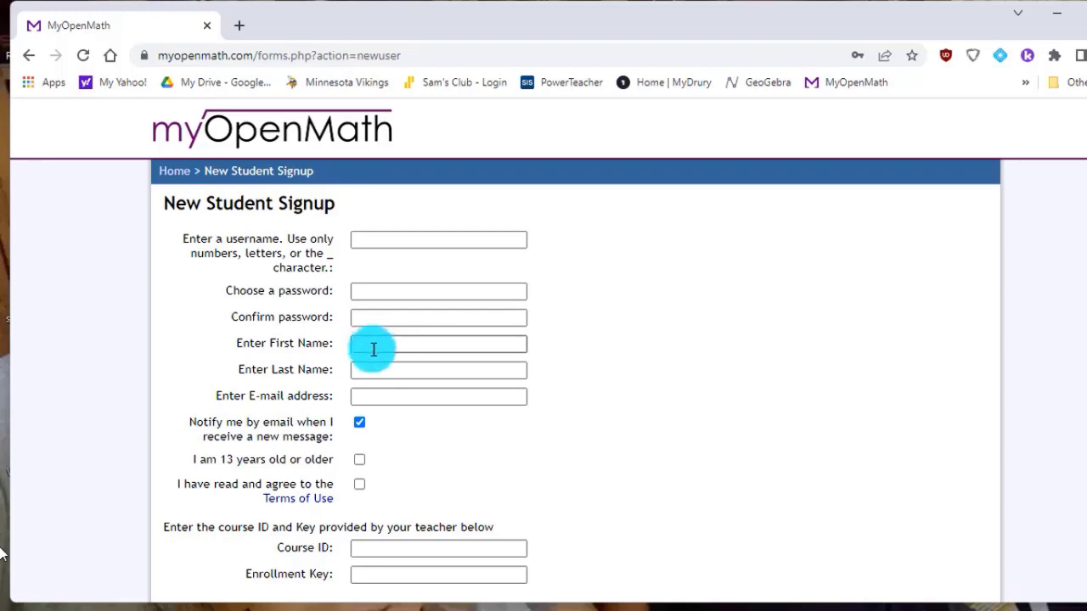
pyautogui.moveTo(373, 365)
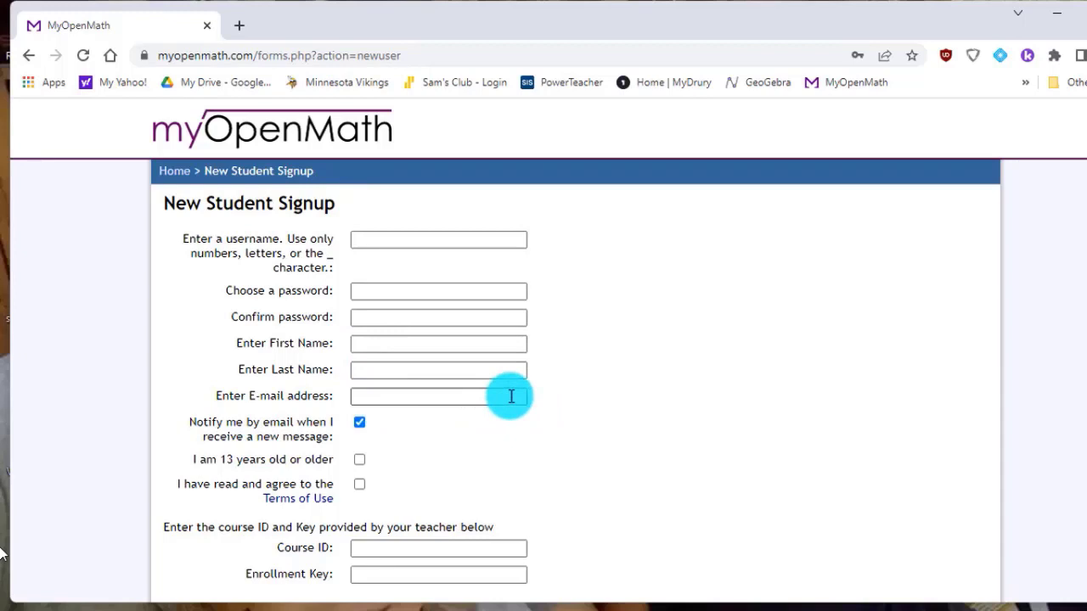
pyautogui.moveTo(417, 397)
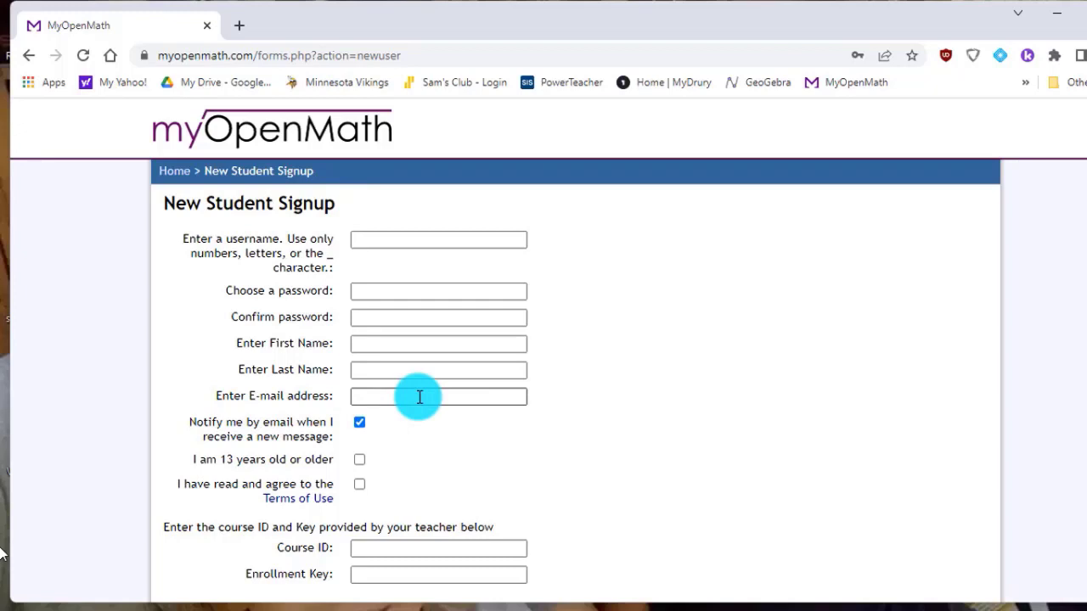
pyautogui.moveTo(399, 462)
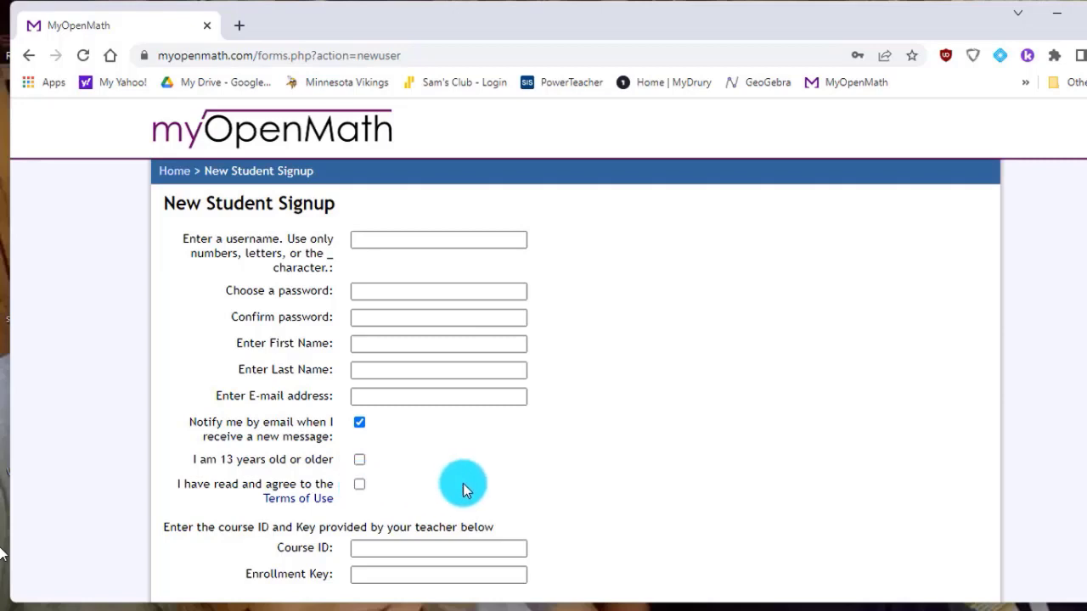
pyautogui.moveTo(638, 462)
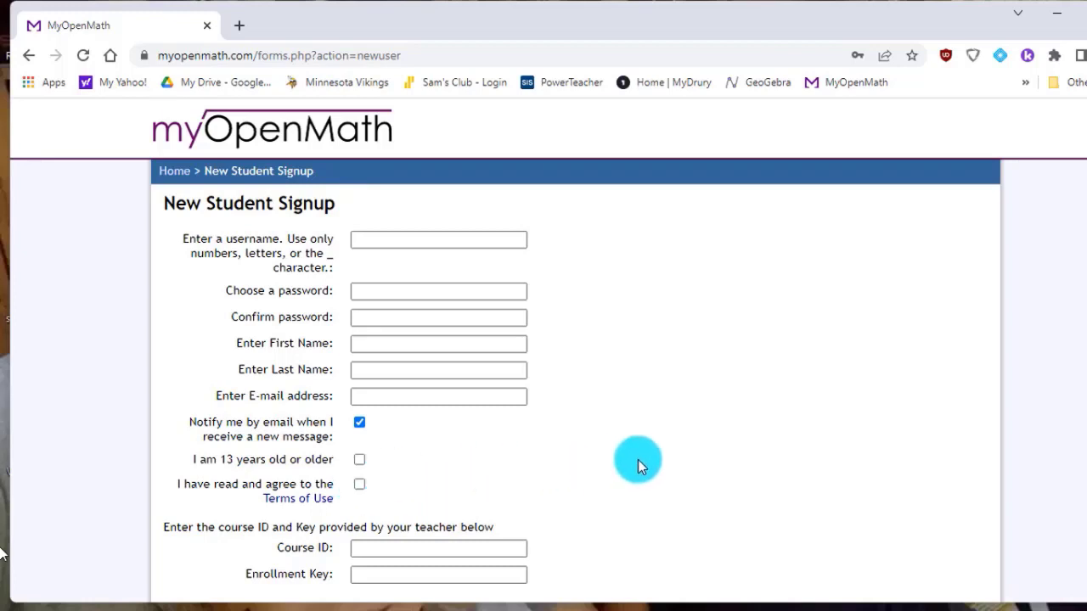
pyautogui.scroll(-3)
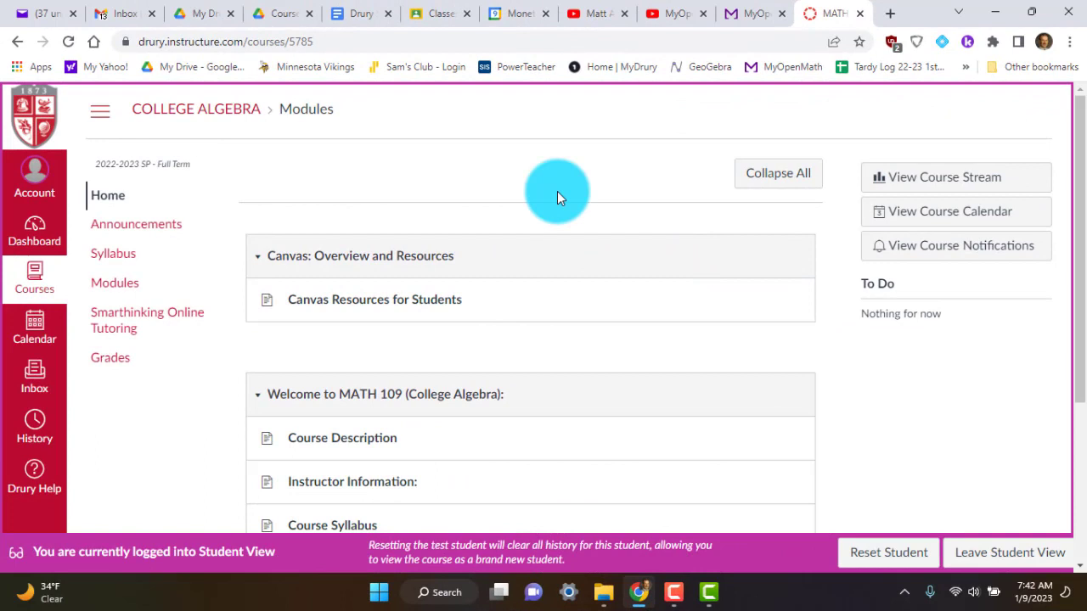
pyautogui.moveTo(523, 200)
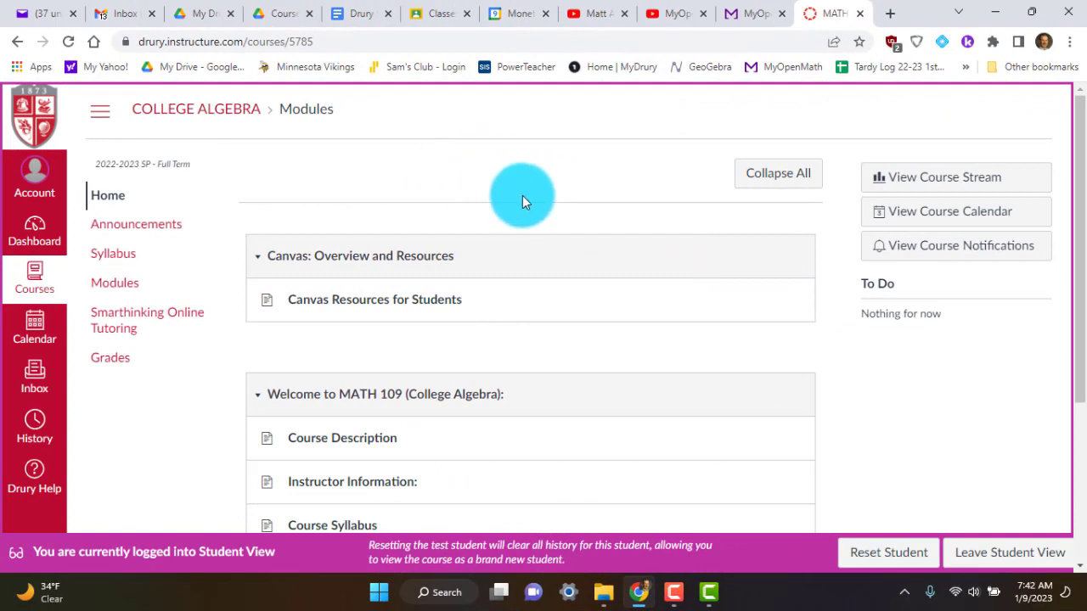
# Go to the Welcome module and open its MyOpenMath Information item.
pyautogui.scroll(-3)
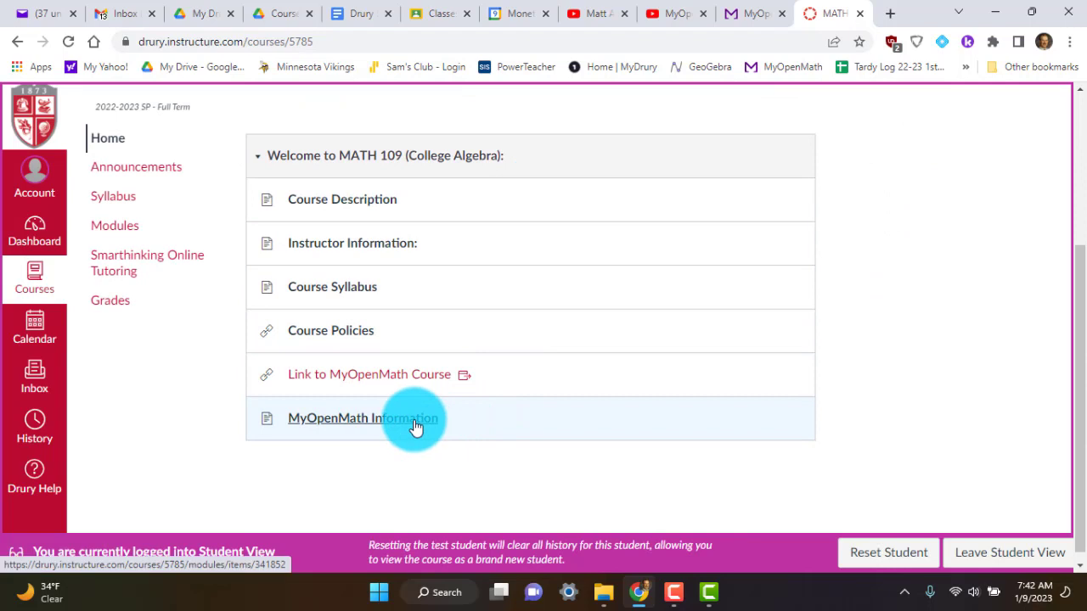
pyautogui.click(363, 418)
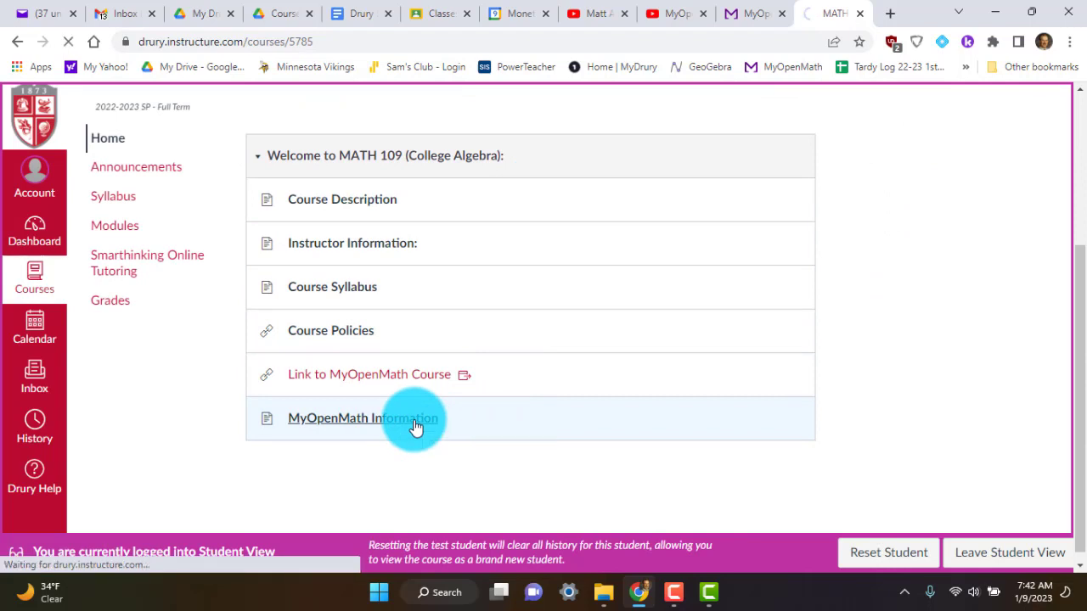
pyautogui.click(364, 418)
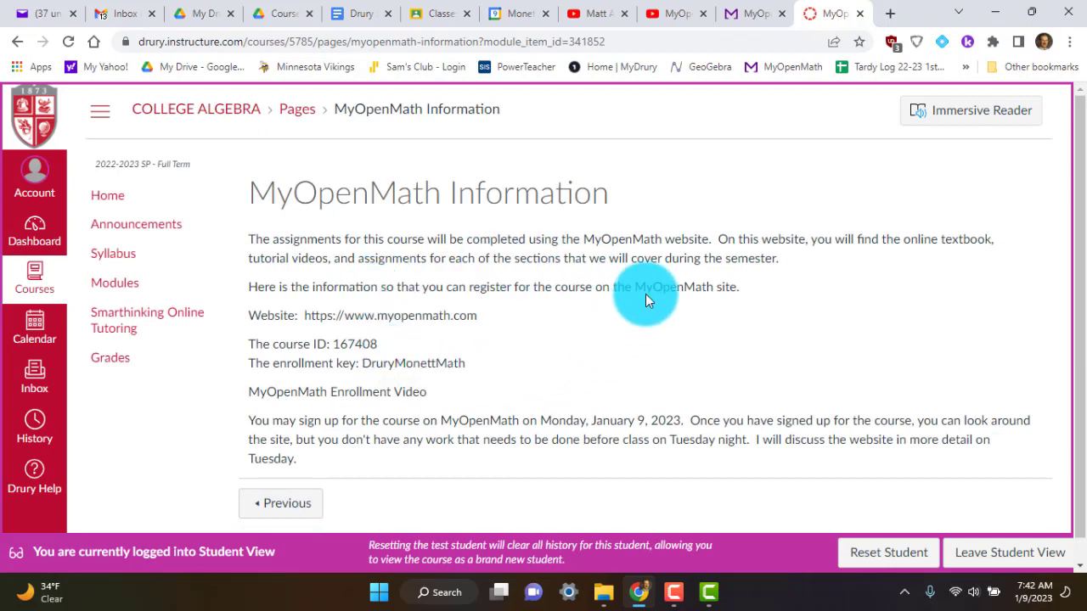
pyautogui.moveTo(646, 314)
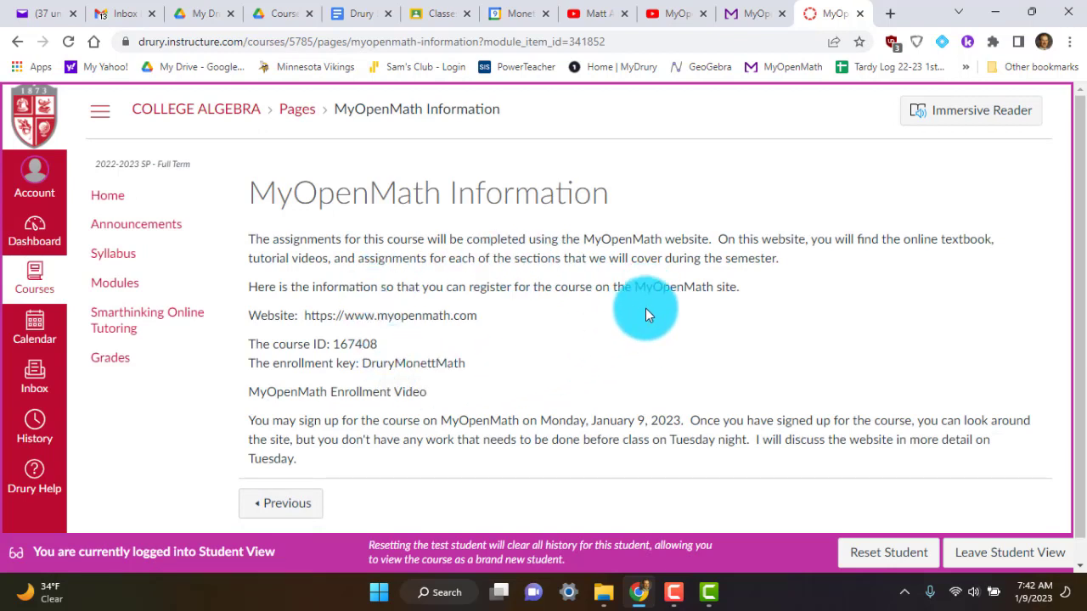
pyautogui.moveTo(474, 320)
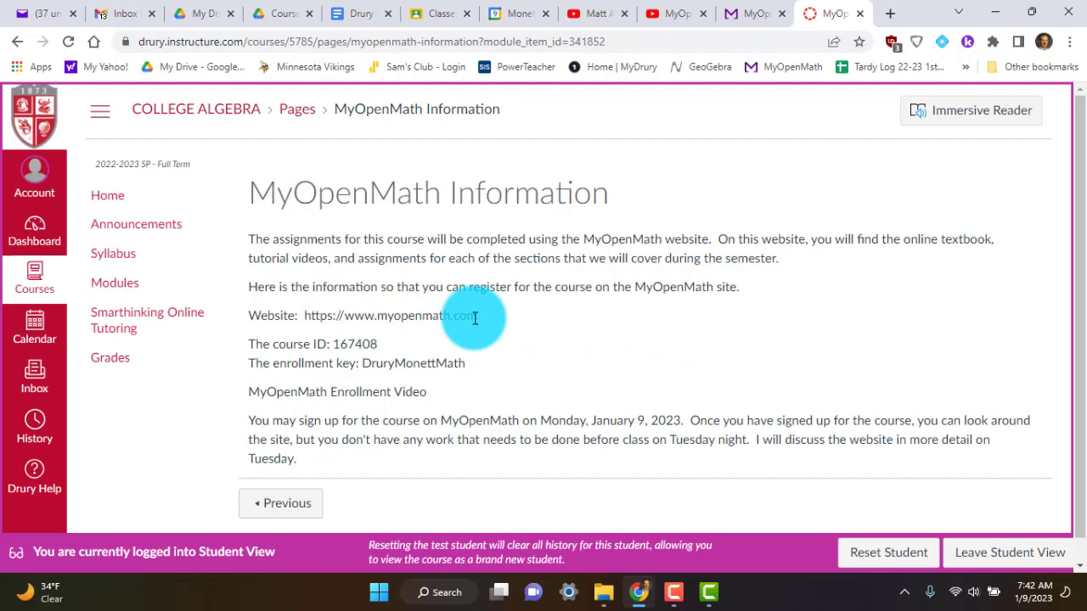
pyautogui.moveTo(481, 324)
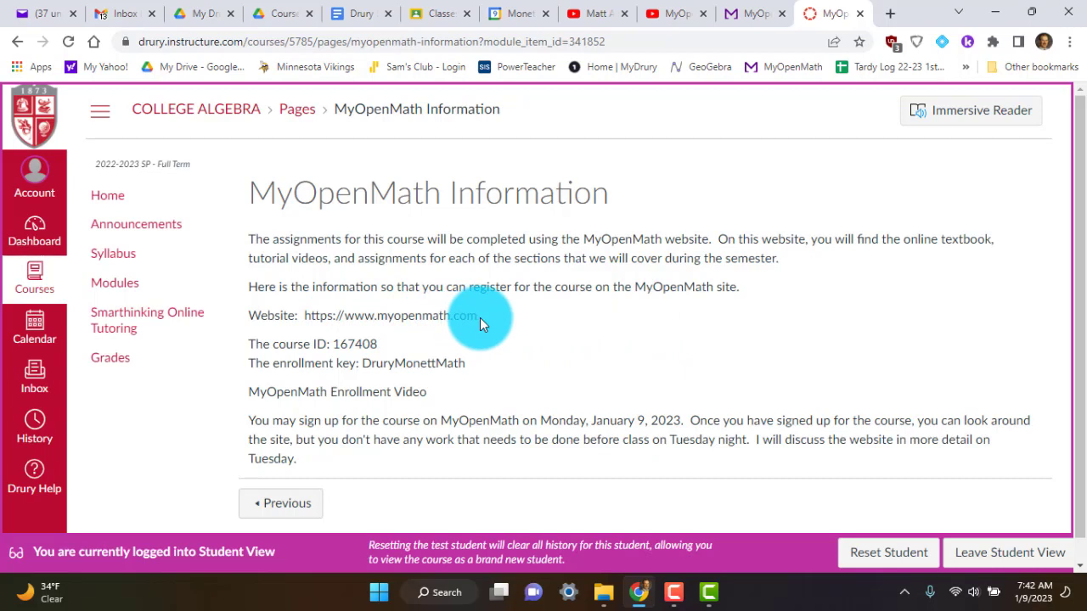
pyautogui.moveTo(382, 350)
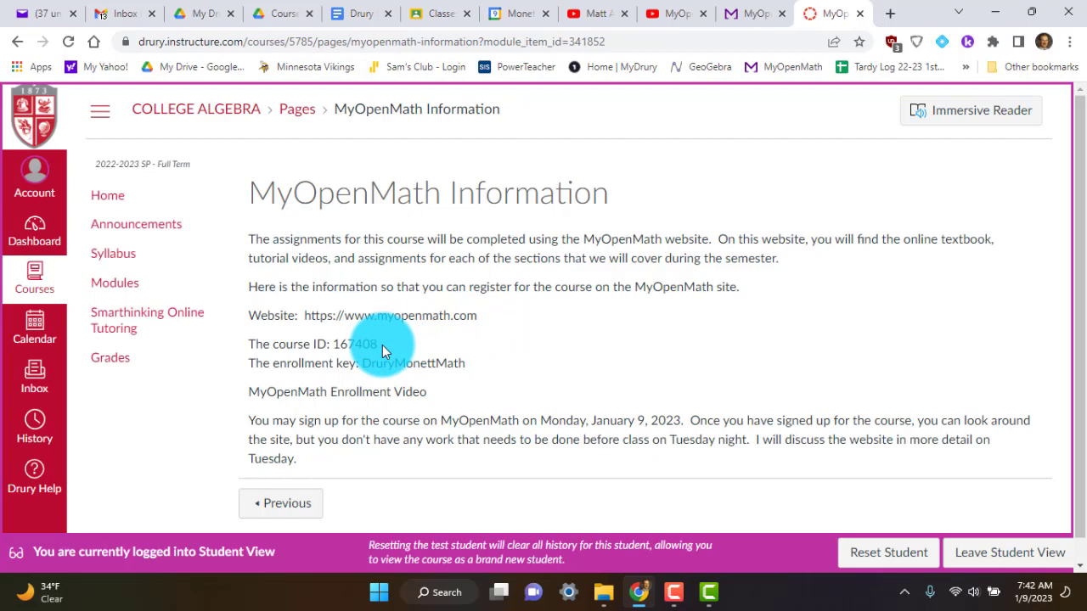
pyautogui.moveTo(380, 370)
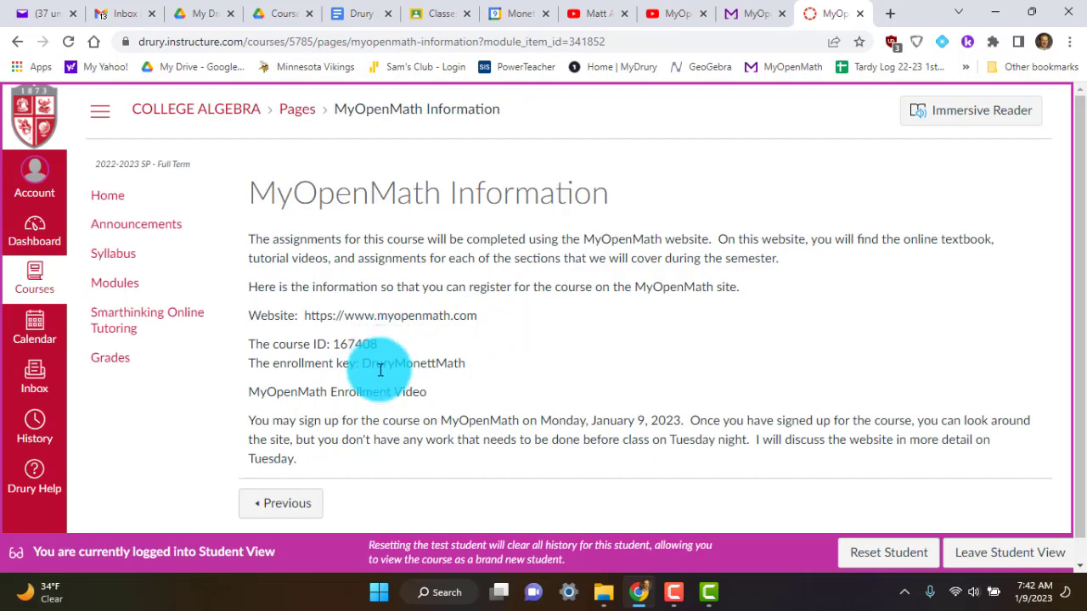
pyautogui.moveTo(370, 382)
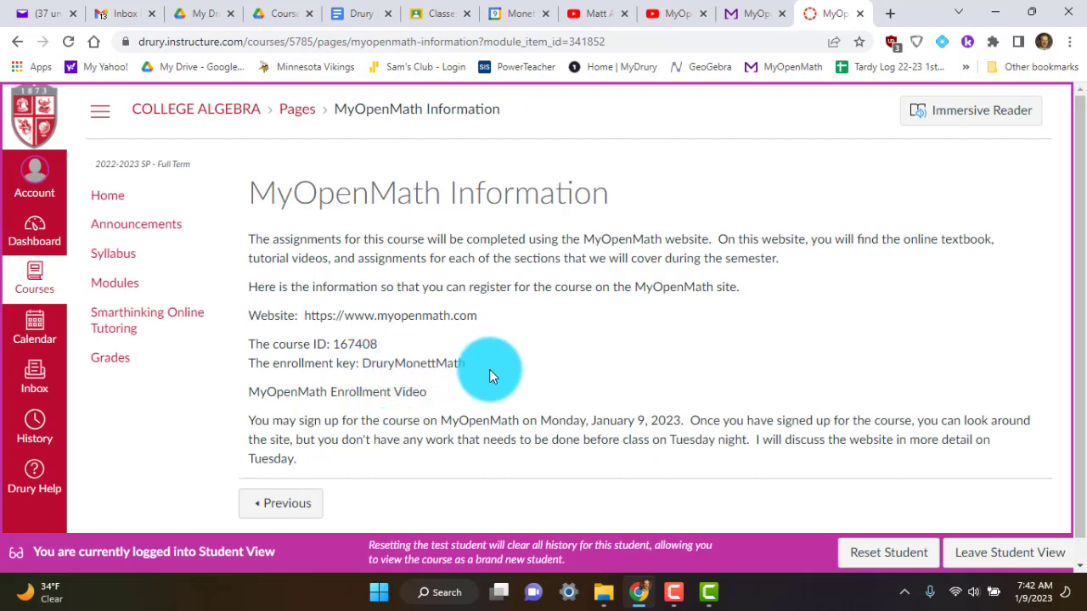
pyautogui.moveTo(305, 397)
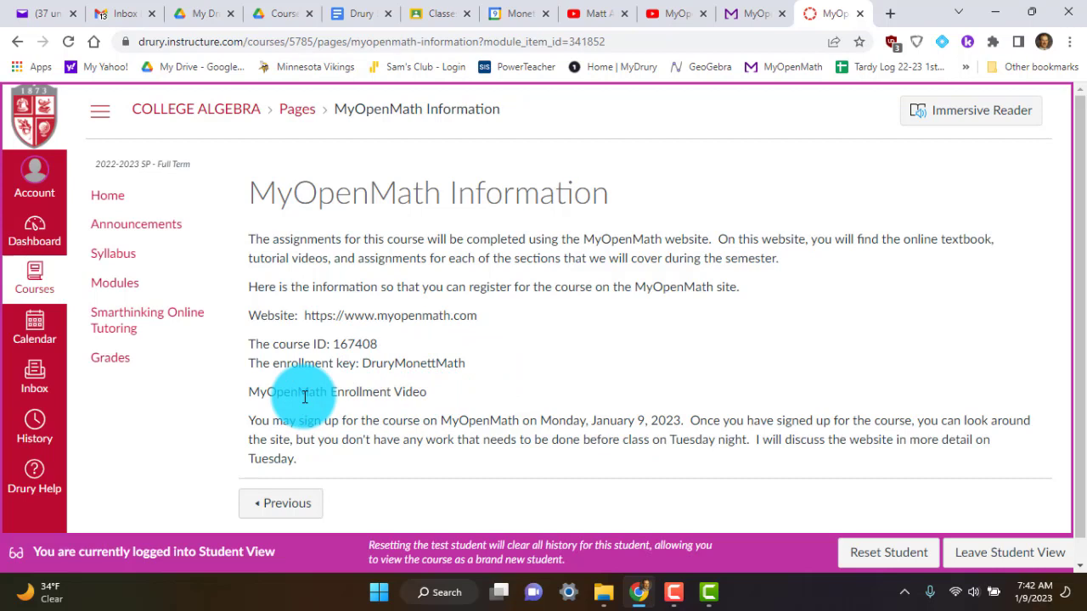
pyautogui.moveTo(428, 389)
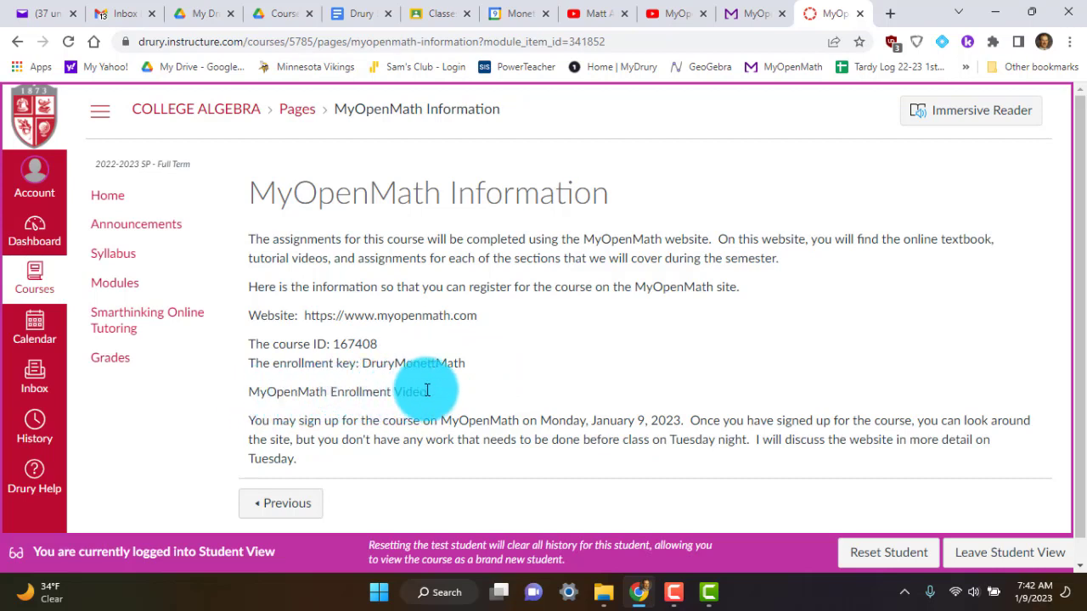
pyautogui.moveTo(574, 421)
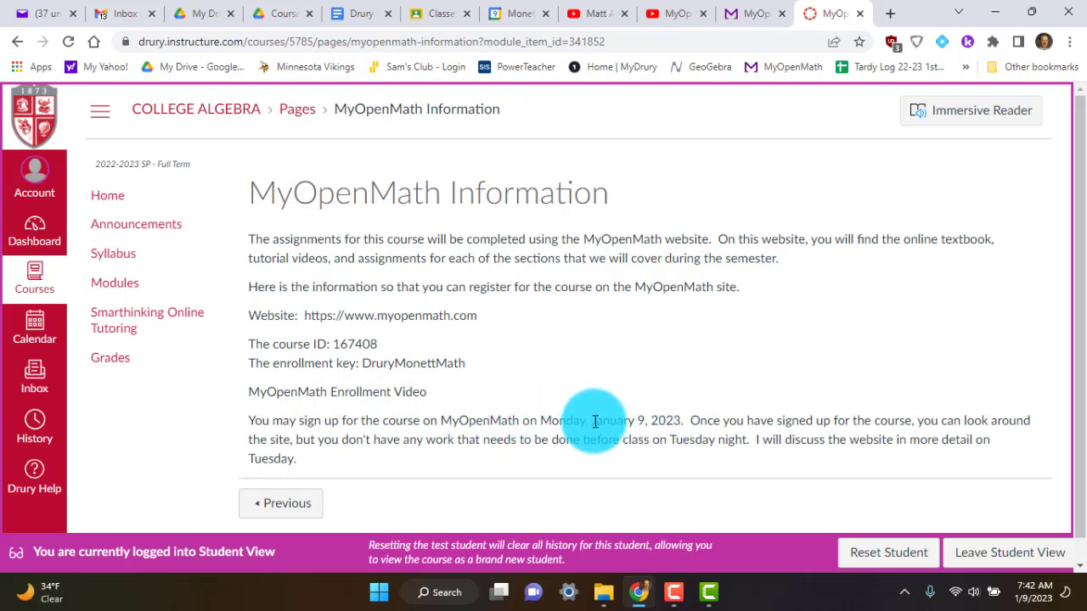
pyautogui.moveTo(720, 363)
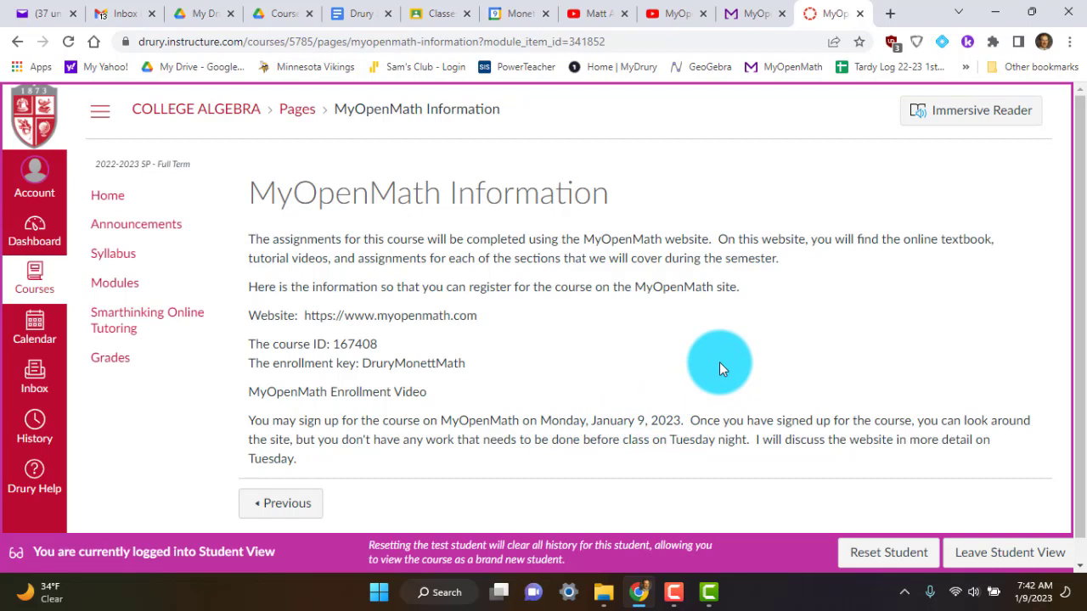
pyautogui.moveTo(751, 343)
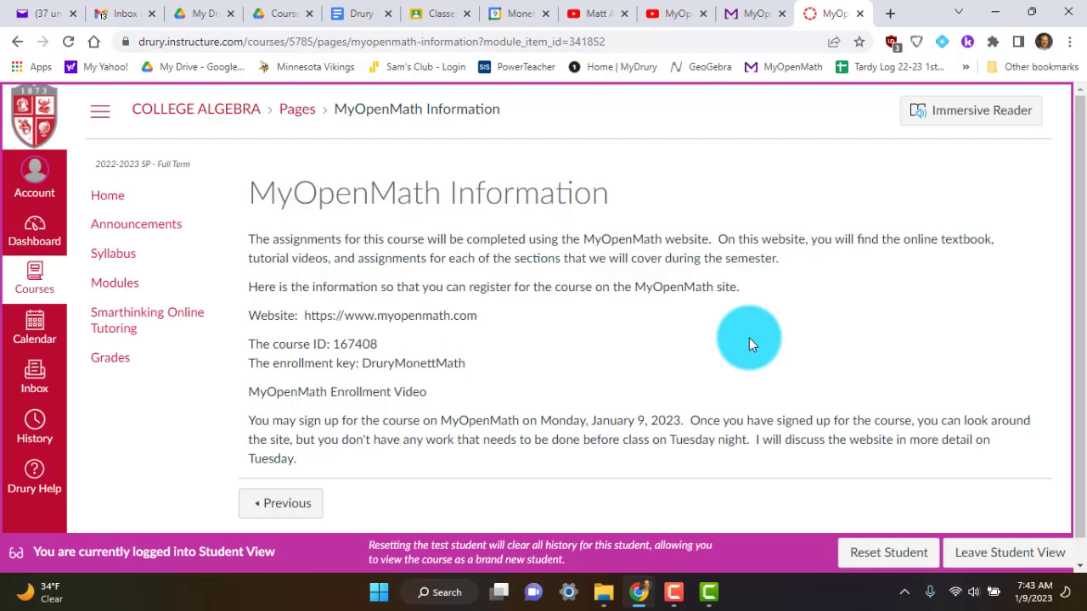
pyautogui.moveTo(544, 374)
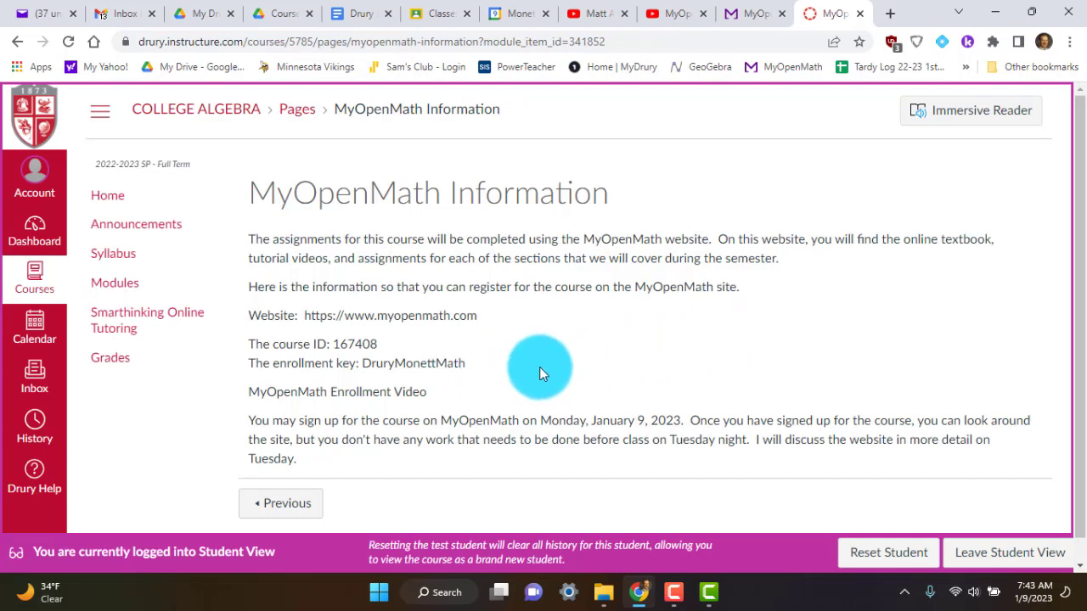
pyautogui.moveTo(615, 360)
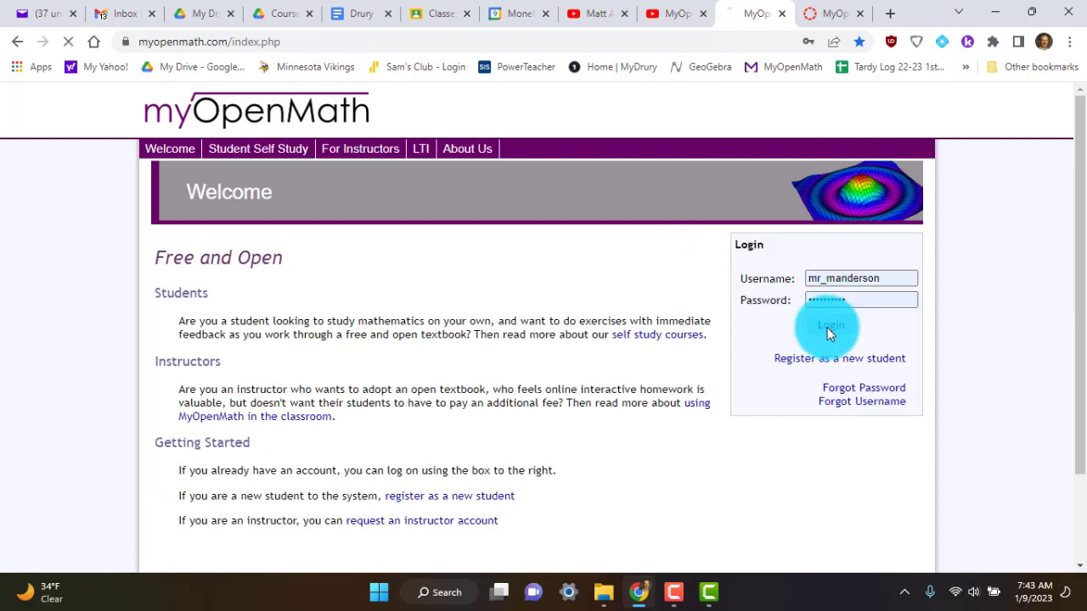
# Log in as instructor, start Add New Course, then return to the Home page.
pyautogui.click(829, 326)
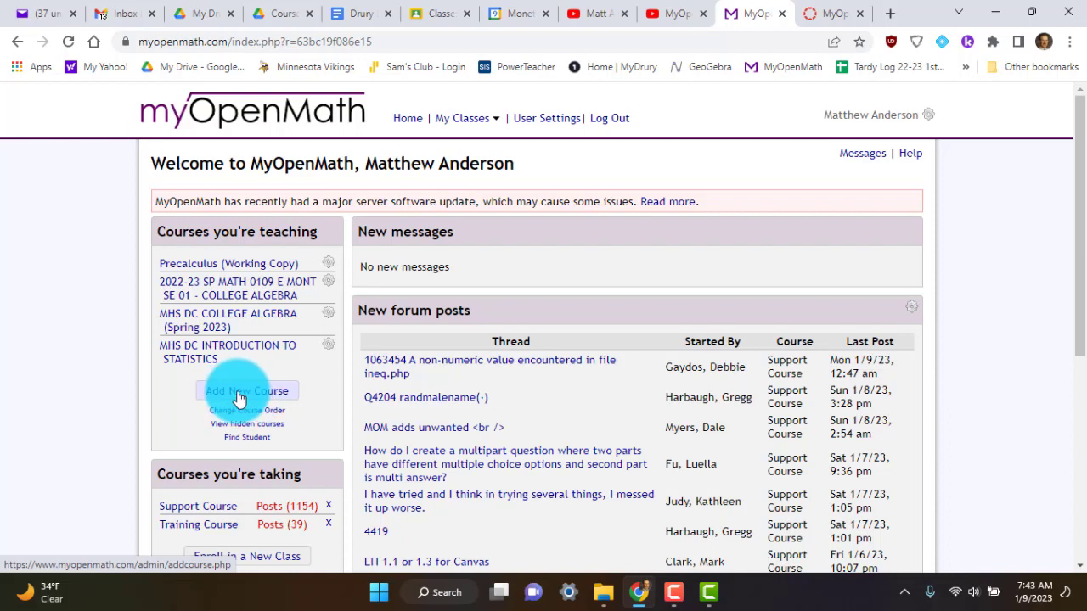
pyautogui.click(247, 391)
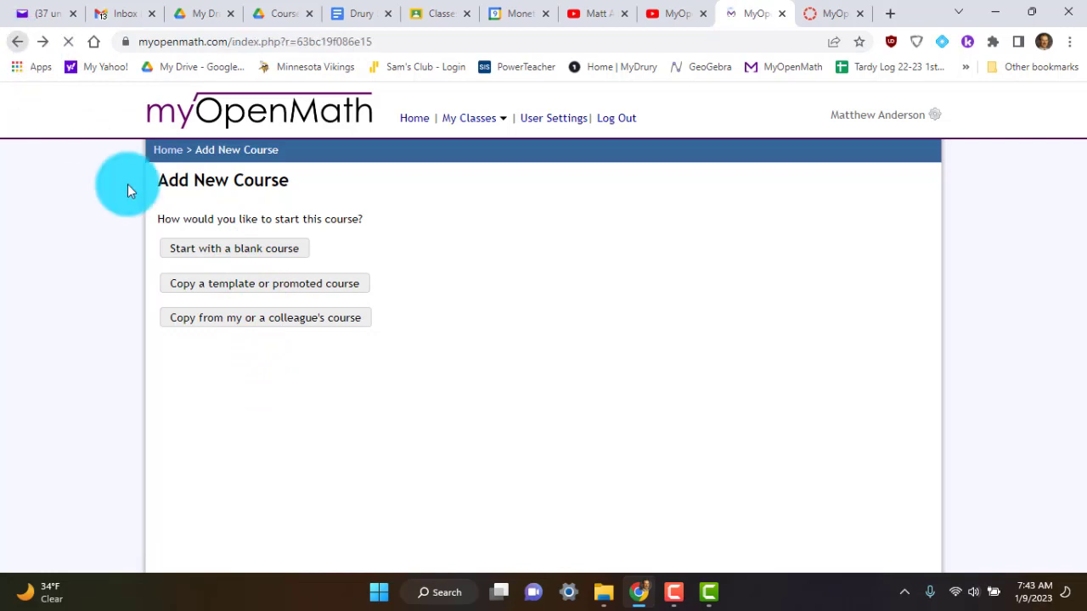
pyautogui.click(407, 119)
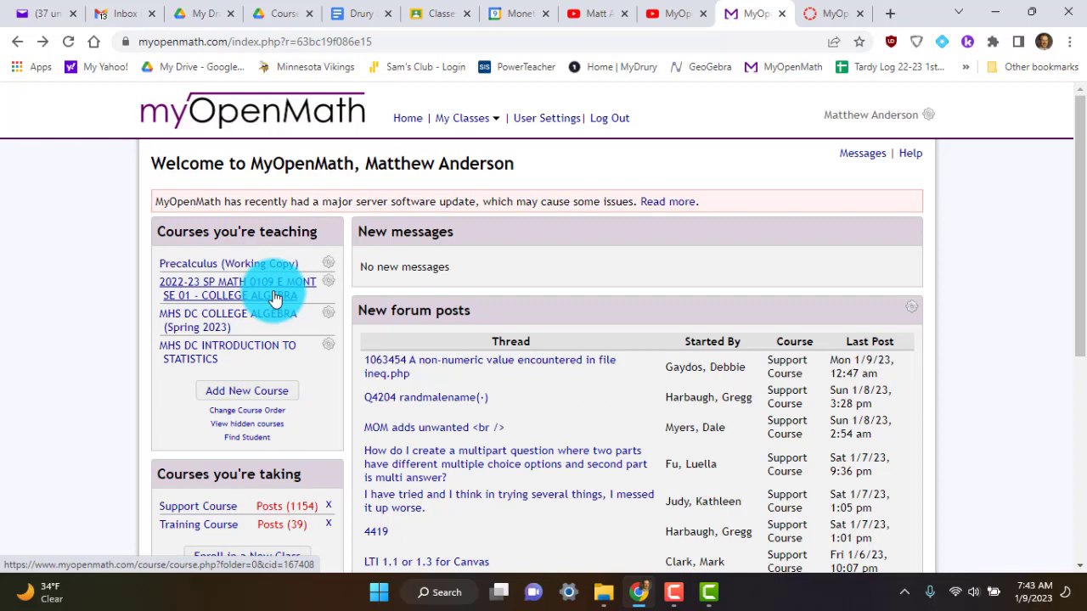
# Enter the spring College Algebra course and scroll down its content list.
pyautogui.click(238, 288)
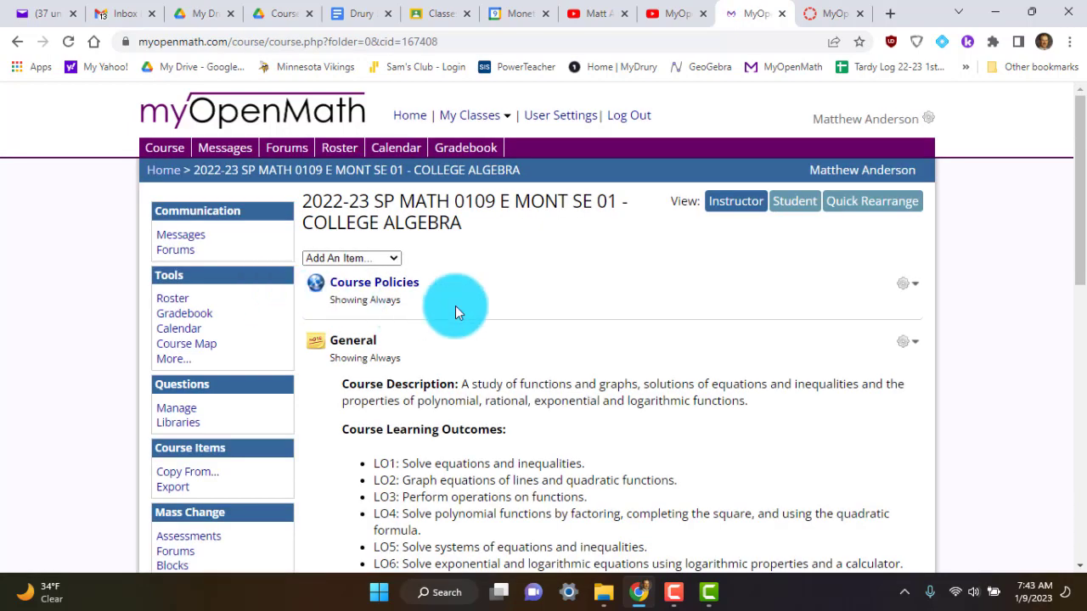
pyautogui.scroll(-3)
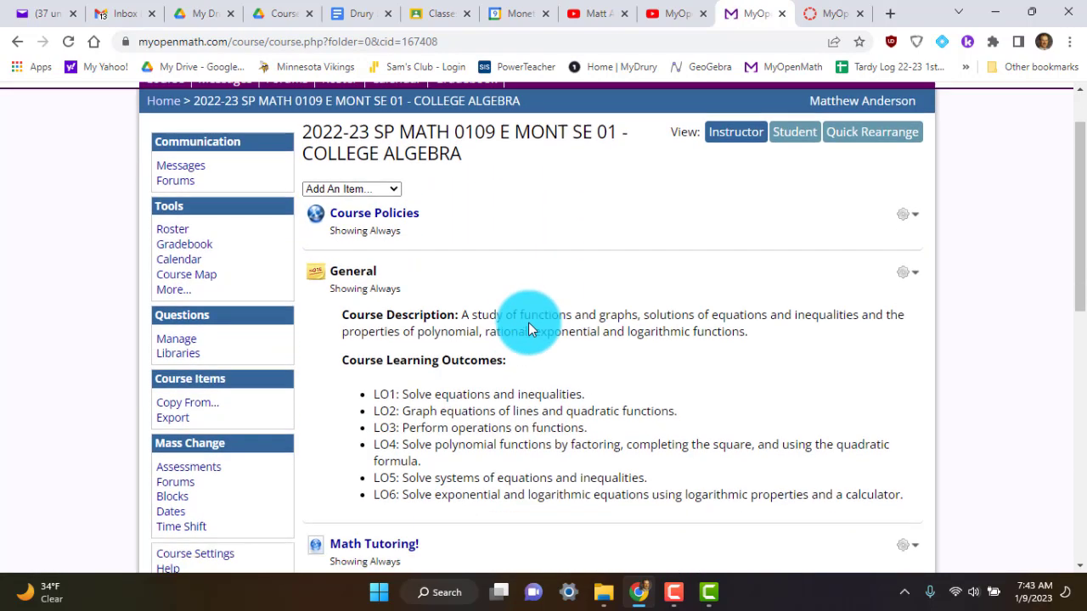
pyautogui.scroll(-3)
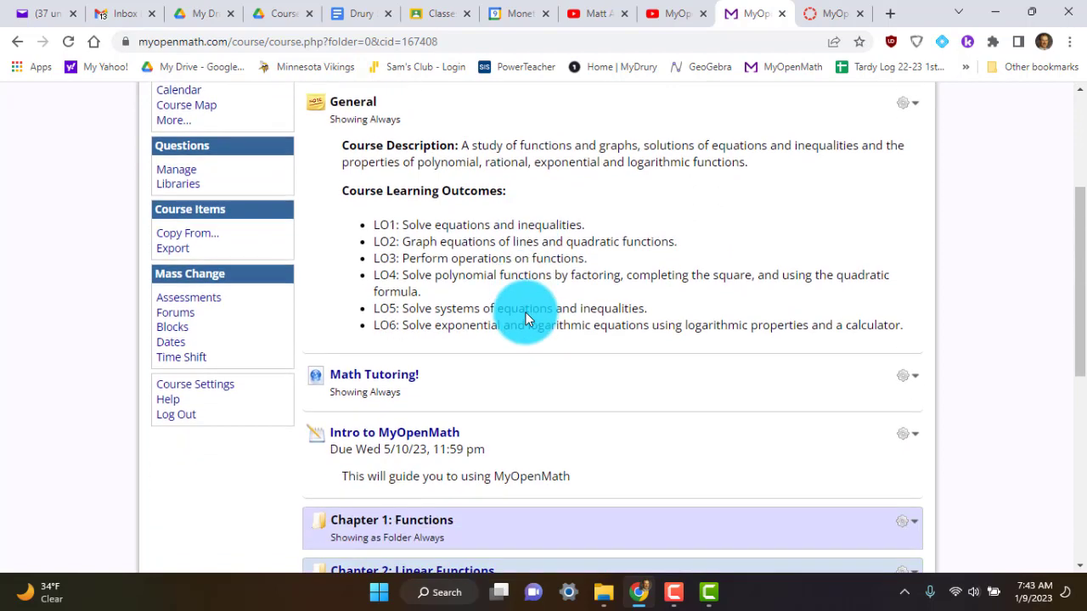
pyautogui.scroll(-3)
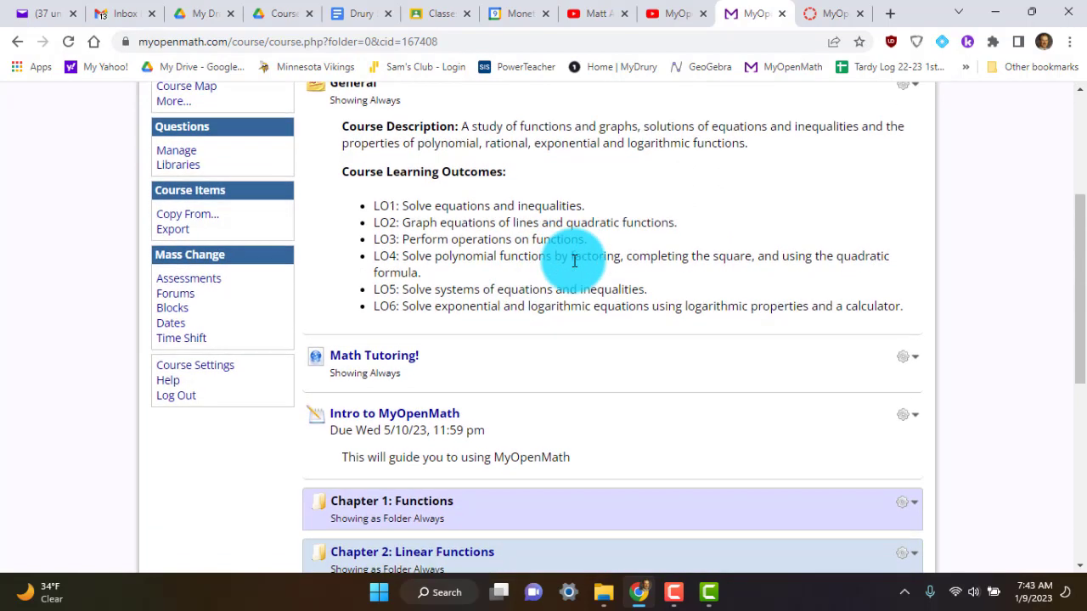
pyautogui.scroll(-3)
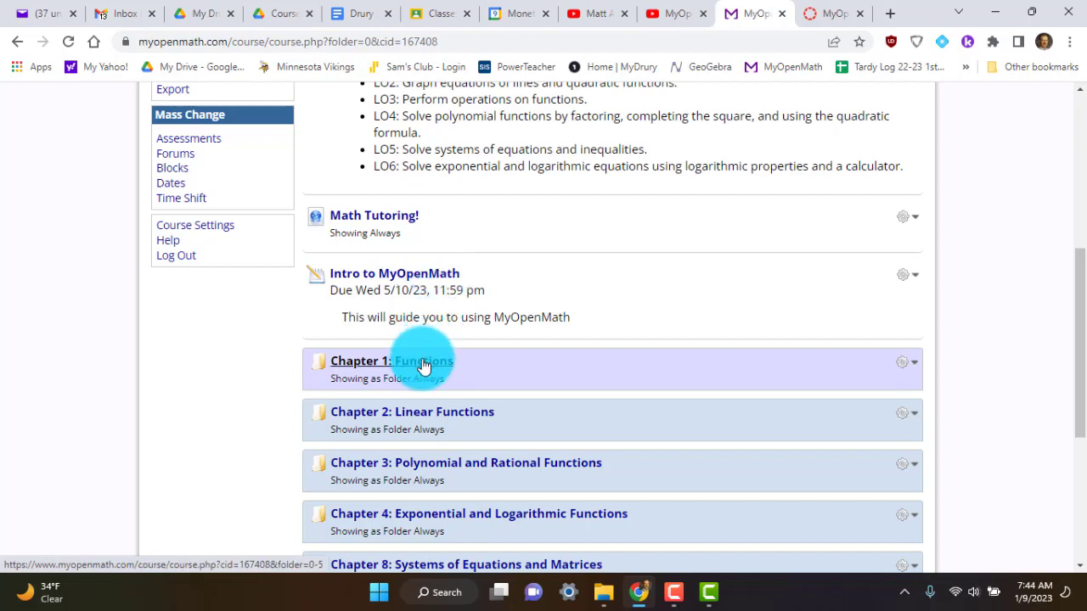
# Open the Chapter 1: Functions folder showing its forum, textbook and sections 1.1–1.6.
pyautogui.click(423, 360)
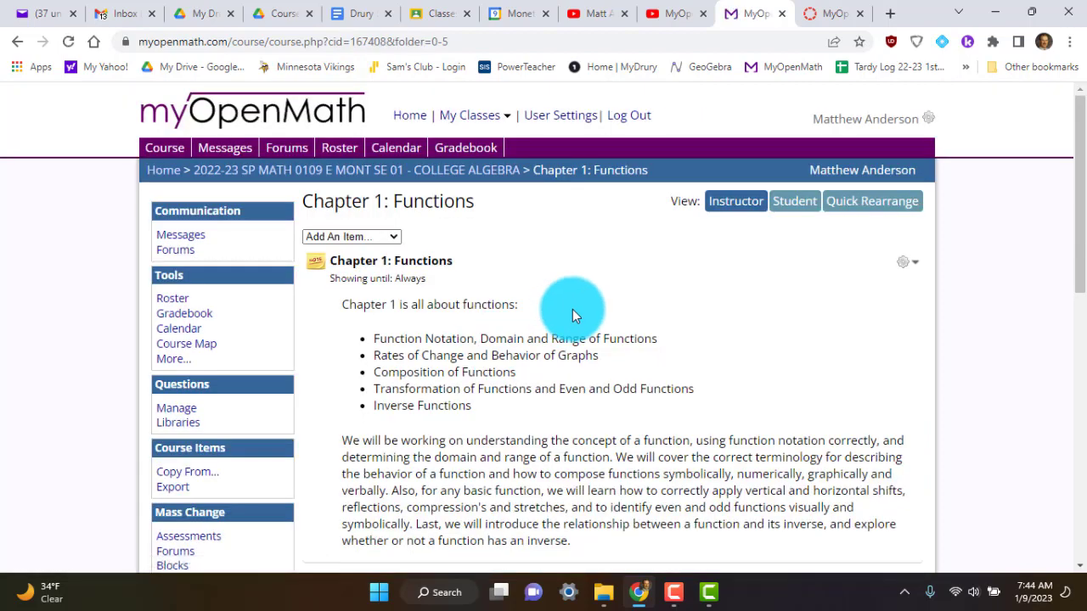
pyautogui.scroll(-3)
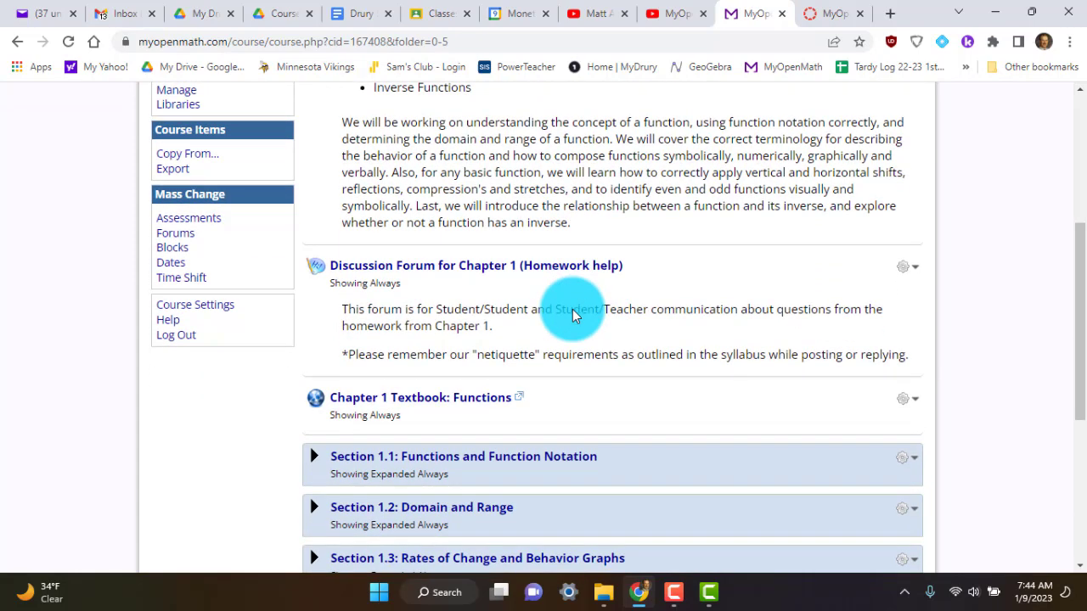
pyautogui.scroll(-3)
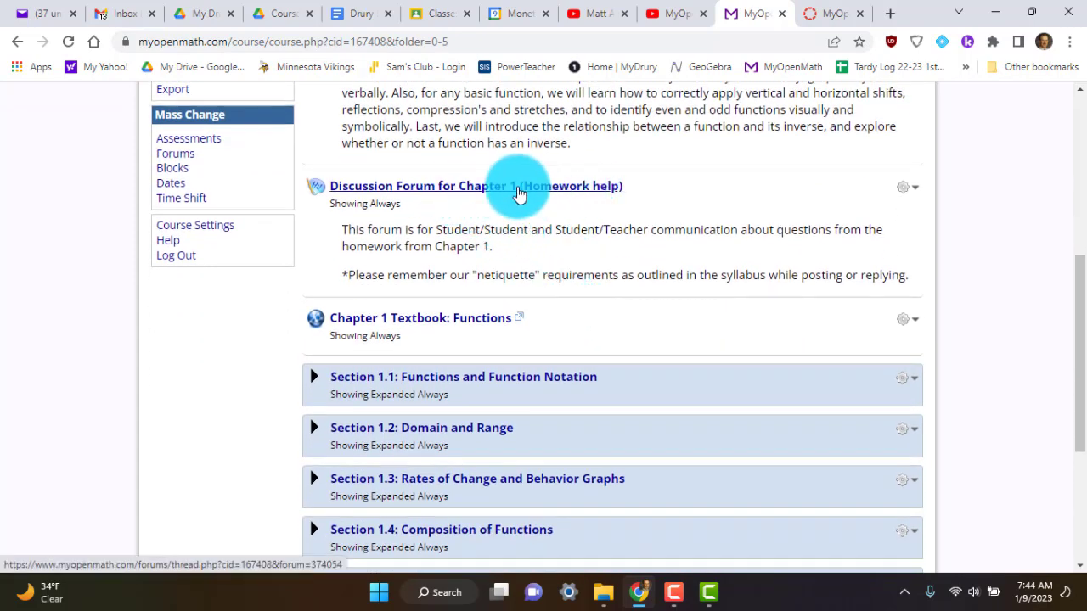
pyautogui.moveTo(540, 197)
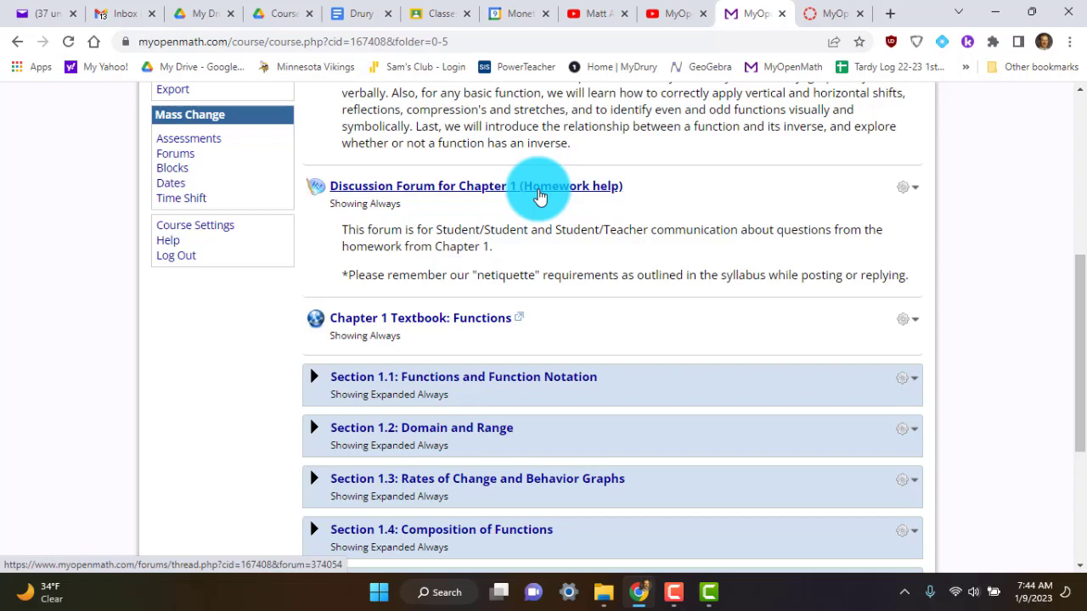
pyautogui.moveTo(581, 224)
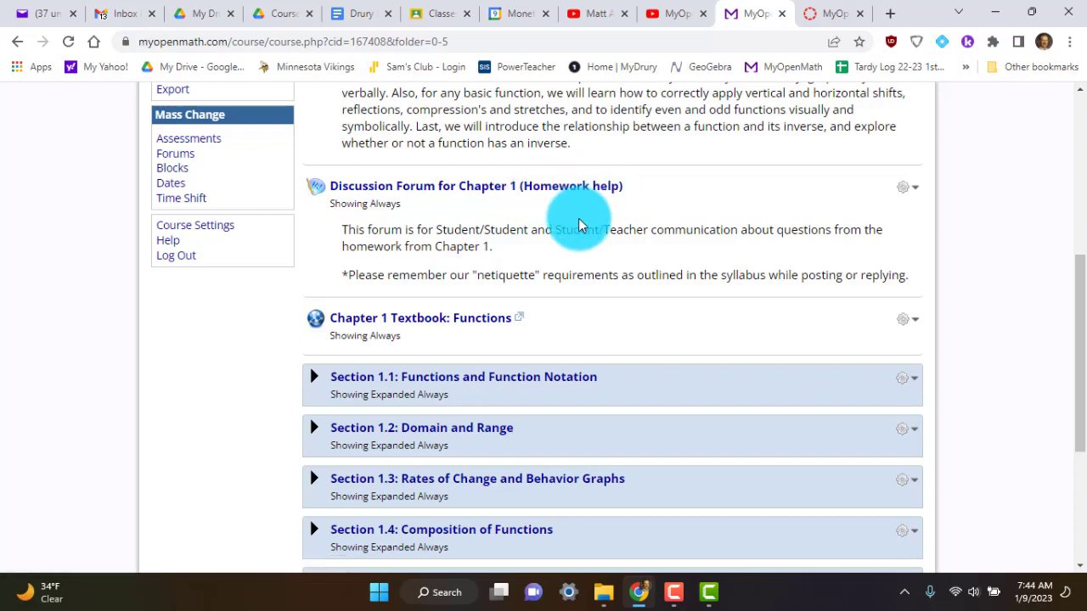
pyautogui.scroll(-3)
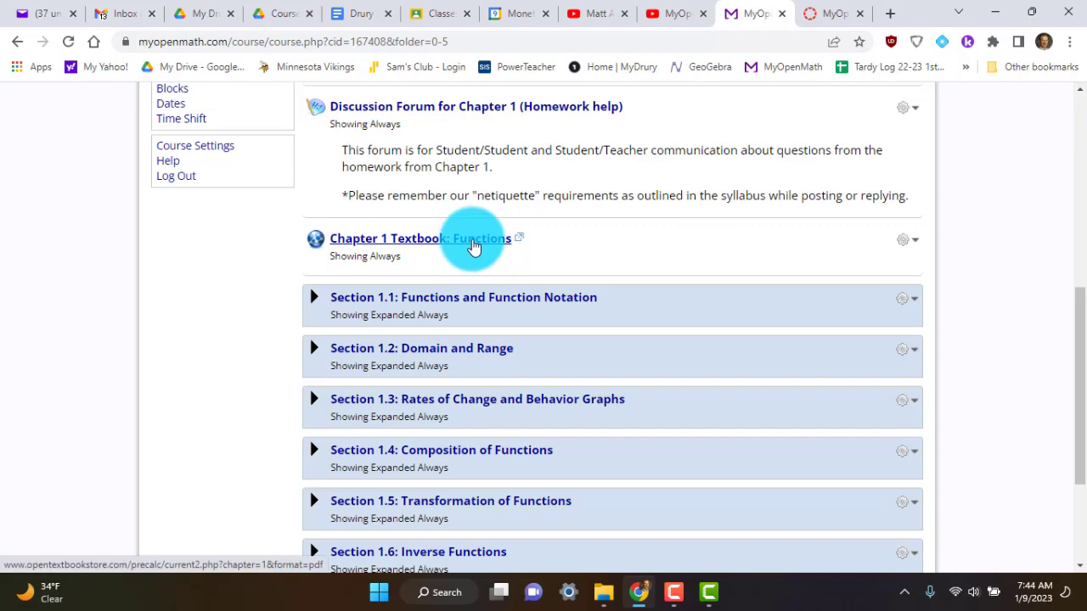
pyautogui.click(421, 238)
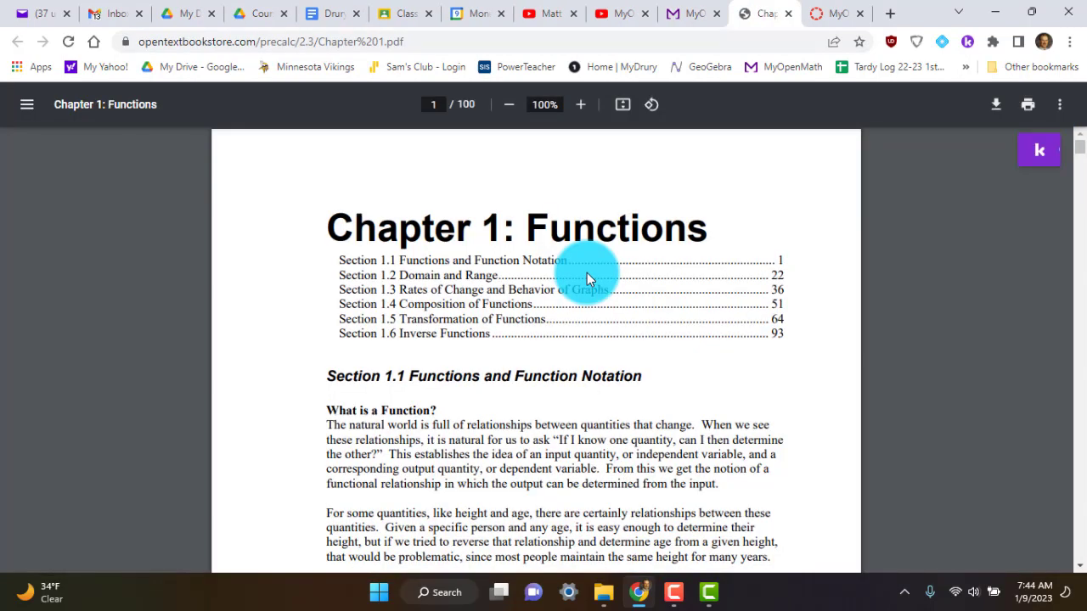
pyautogui.scroll(-3)
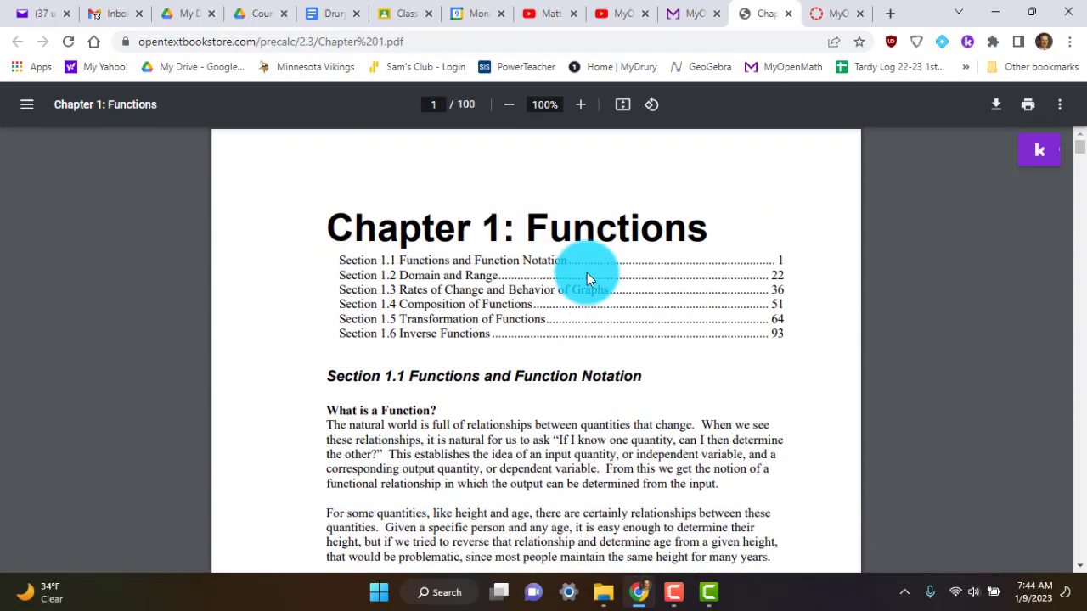
pyautogui.moveTo(701, 84)
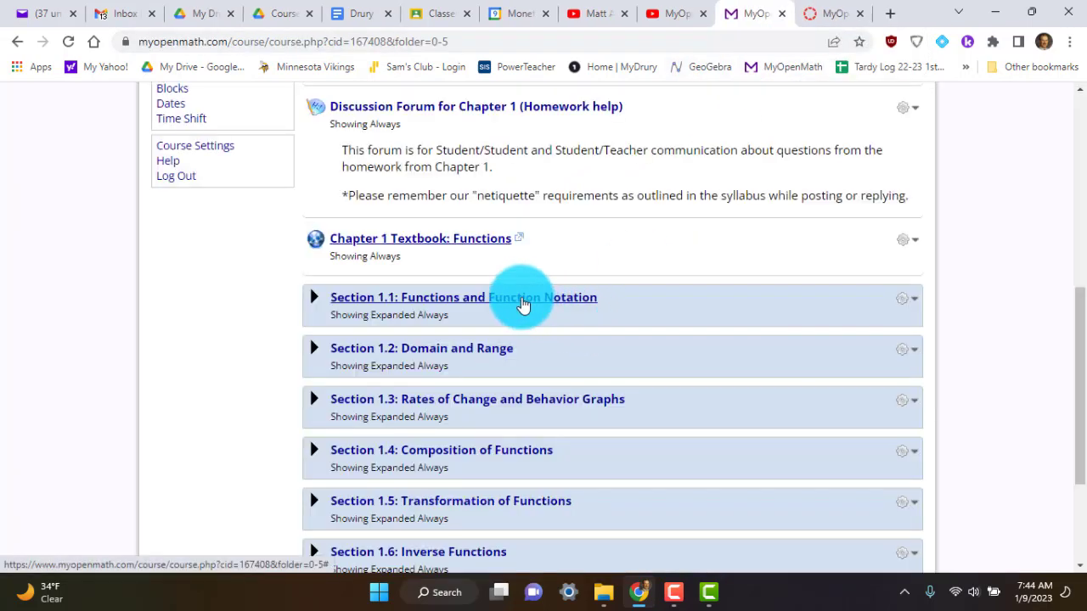
# Expand Section 1.1 and scroll through its five video lessons toward Practice and Homework.
pyautogui.click(314, 297)
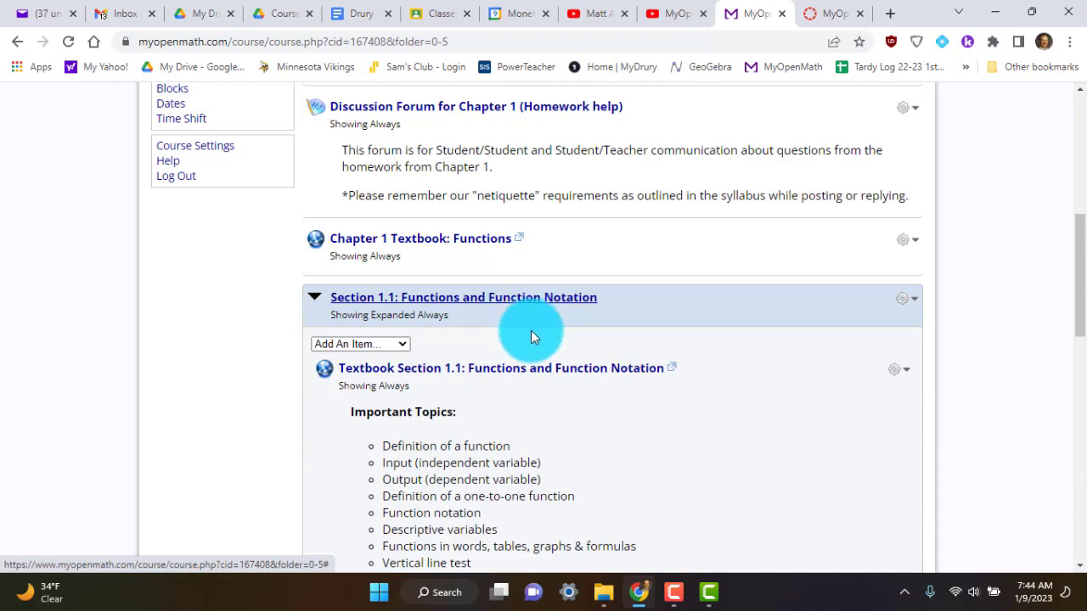
pyautogui.moveTo(580, 382)
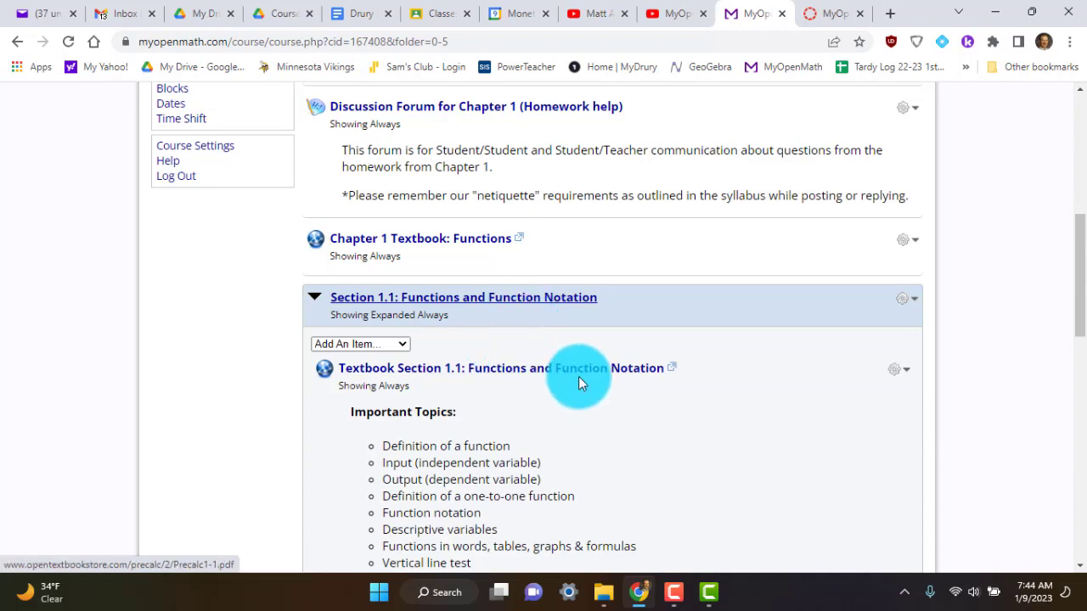
pyautogui.scroll(-3)
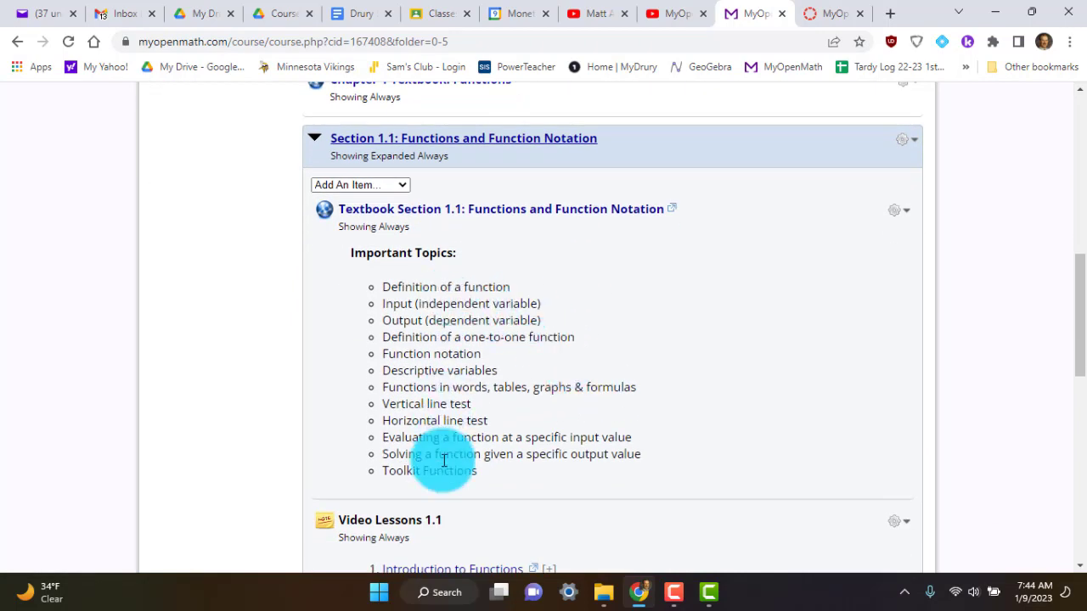
pyautogui.scroll(-3)
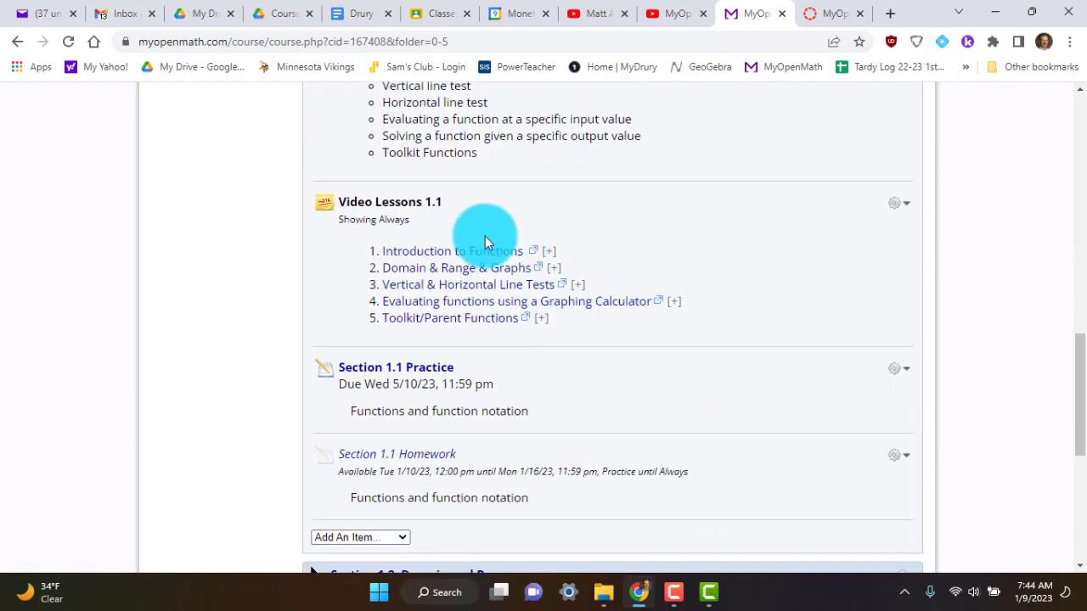
pyautogui.moveTo(398, 206)
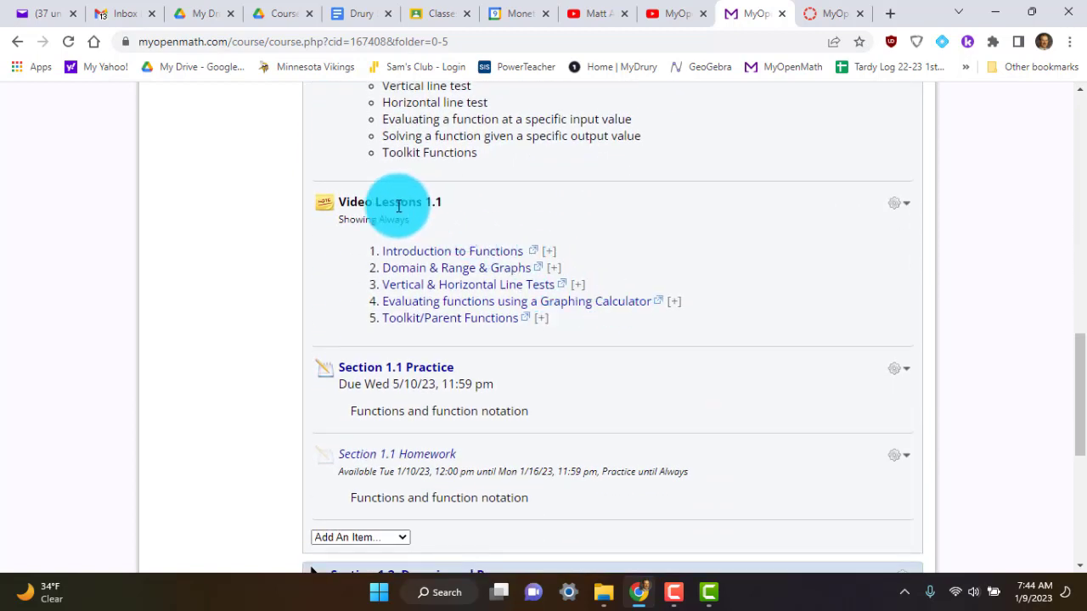
pyautogui.moveTo(445, 210)
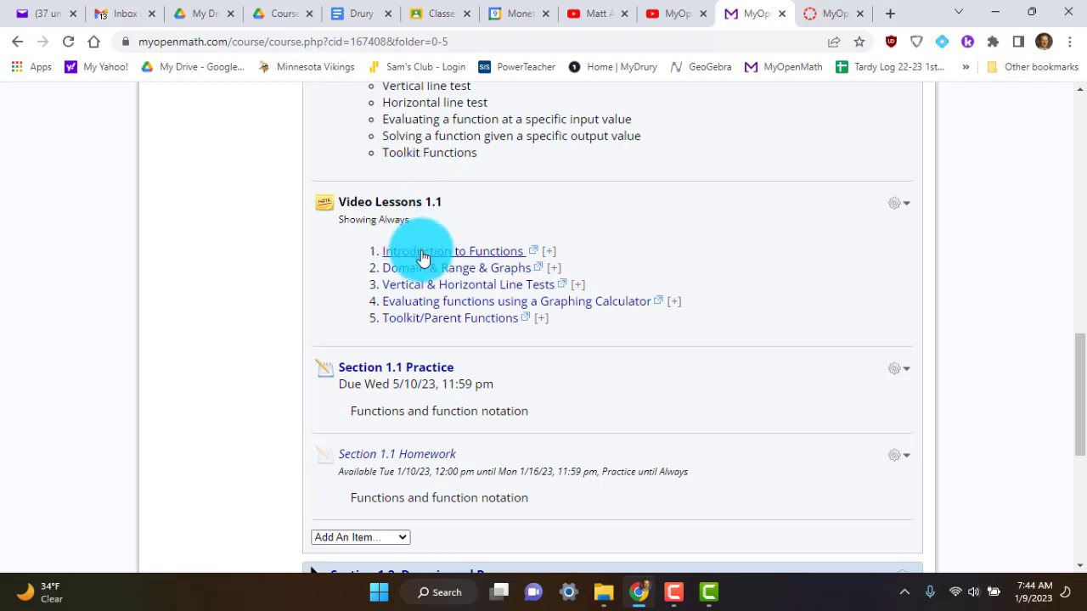
pyautogui.moveTo(411, 268)
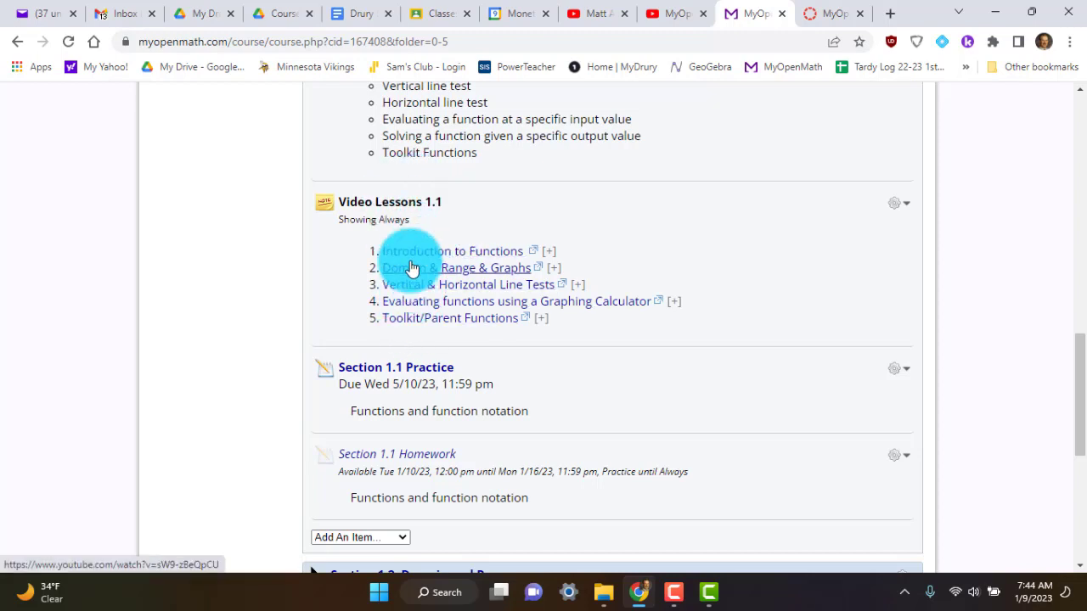
pyautogui.scroll(-3)
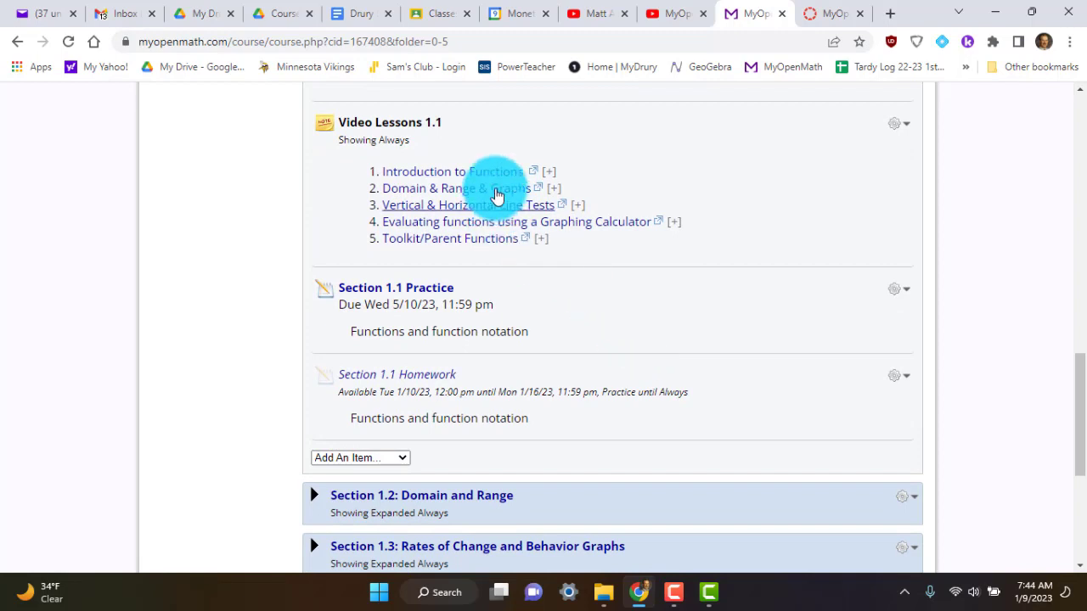
pyautogui.moveTo(491, 238)
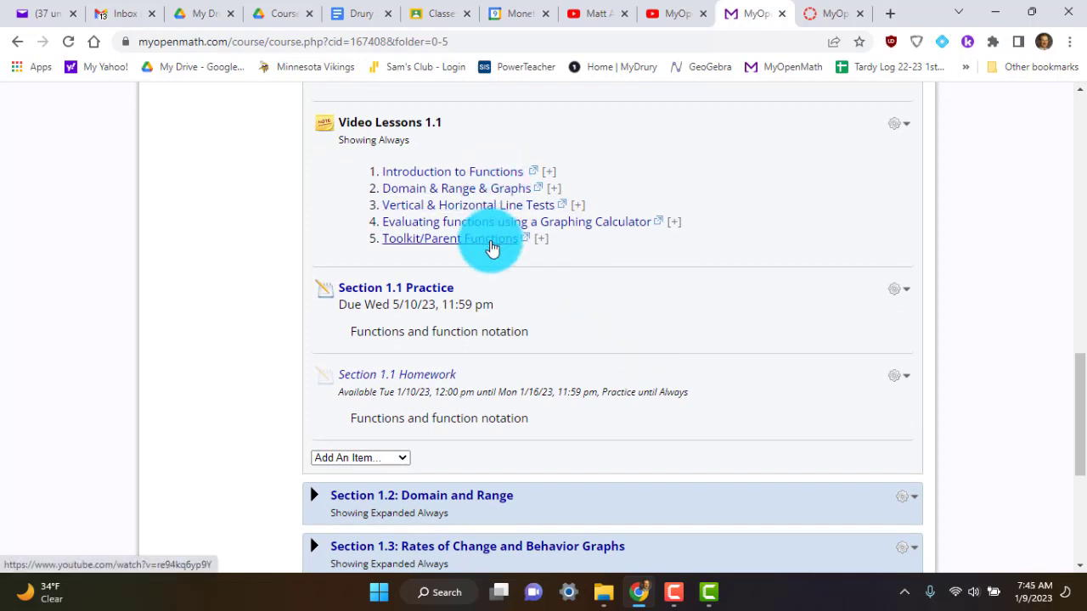
pyautogui.moveTo(486, 217)
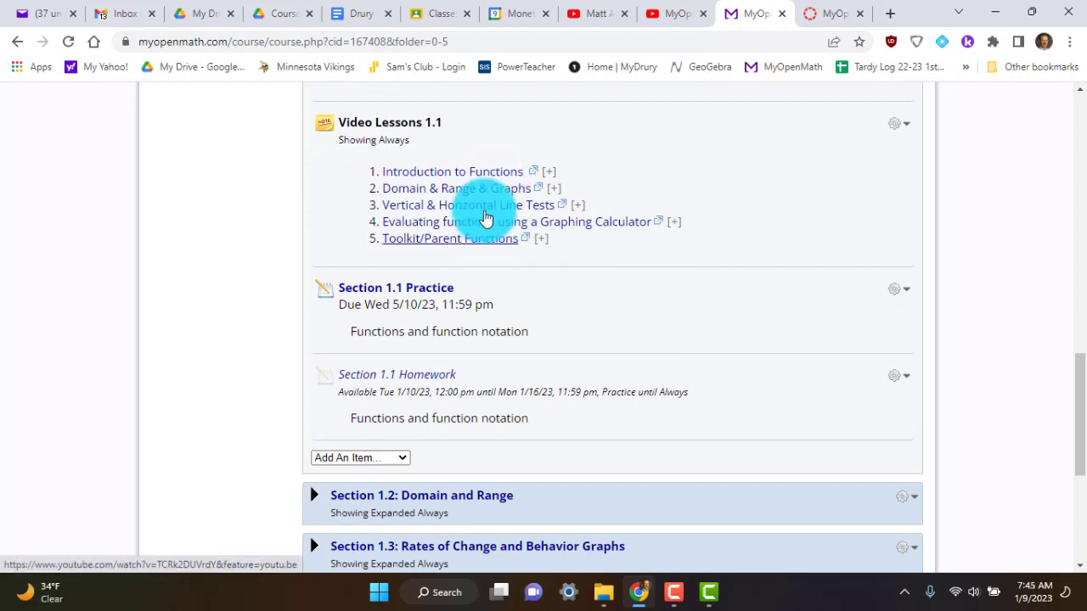
pyautogui.moveTo(559, 282)
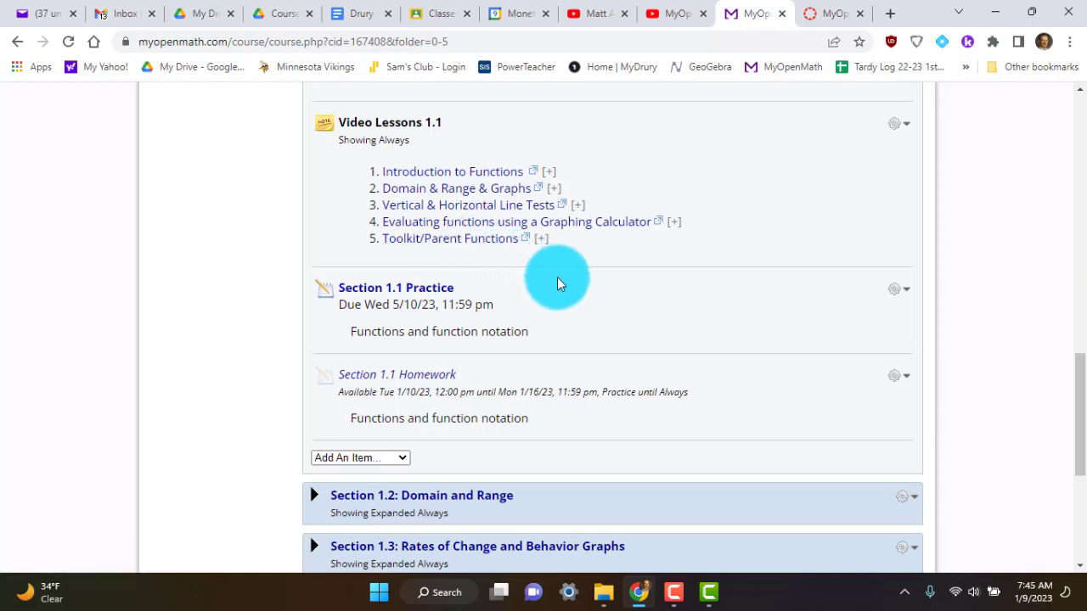
pyautogui.scroll(-3)
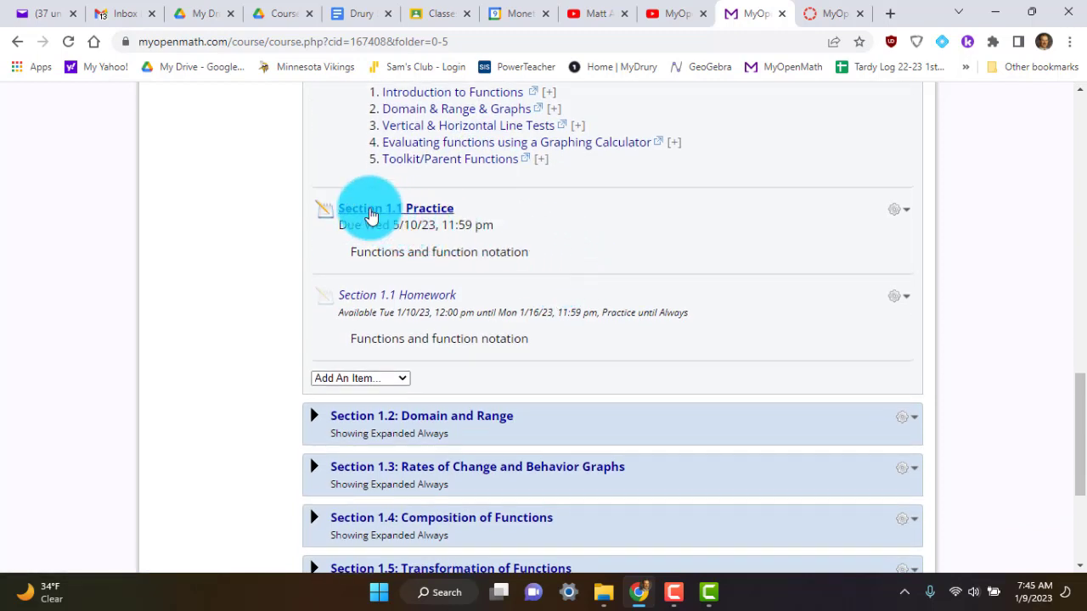
pyautogui.moveTo(434, 212)
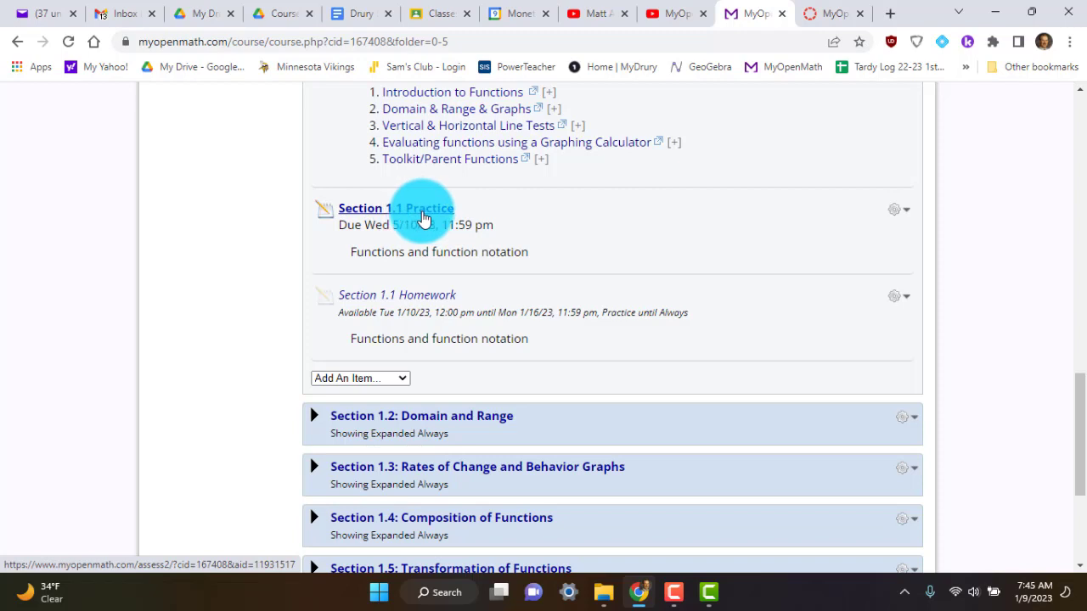
pyautogui.moveTo(397, 296)
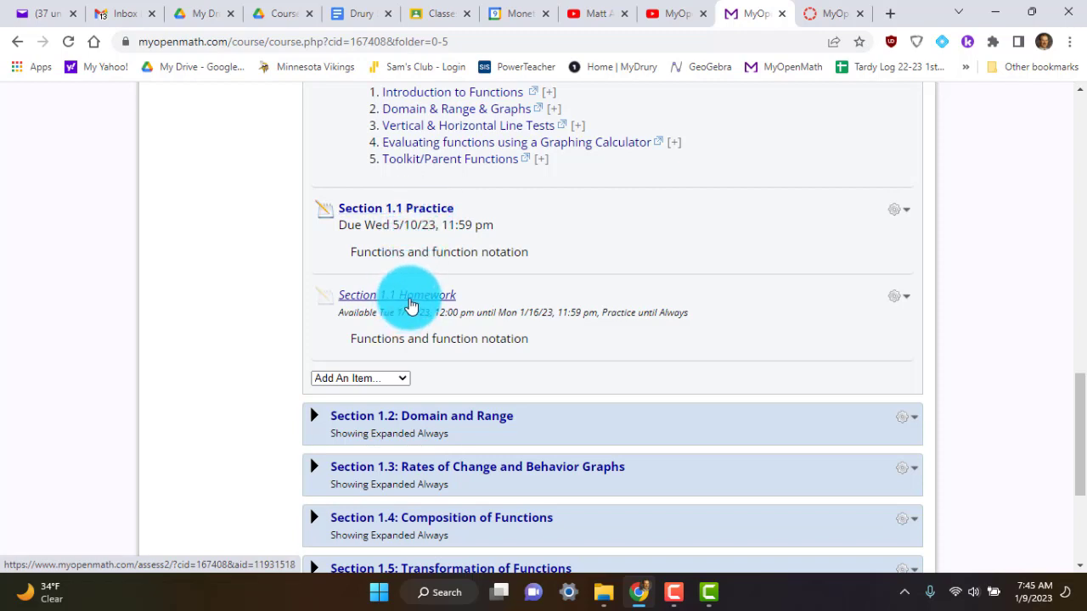
pyautogui.moveTo(401, 326)
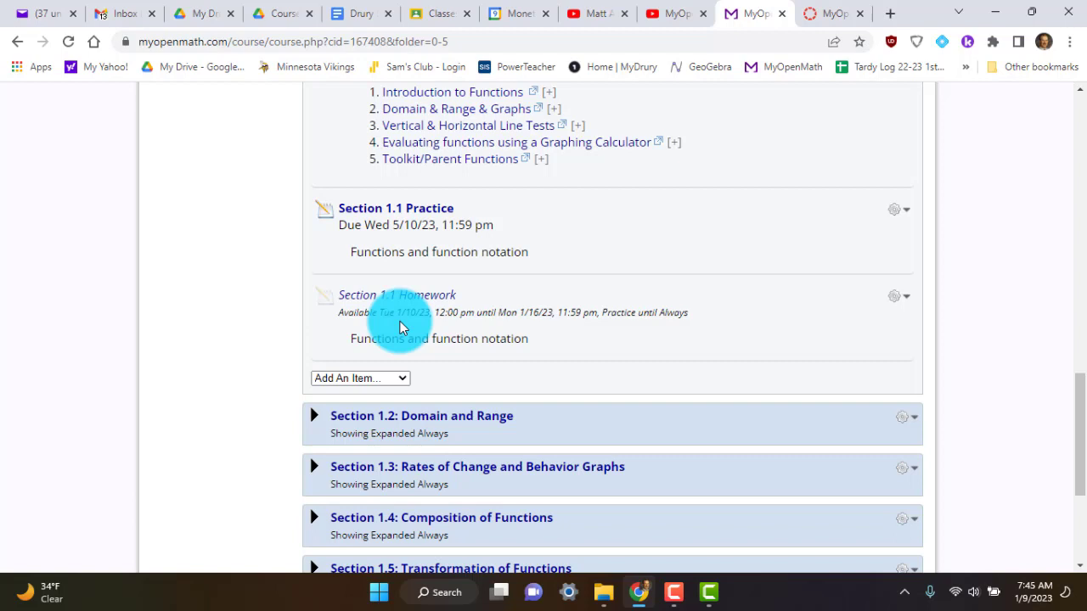
pyautogui.moveTo(450, 329)
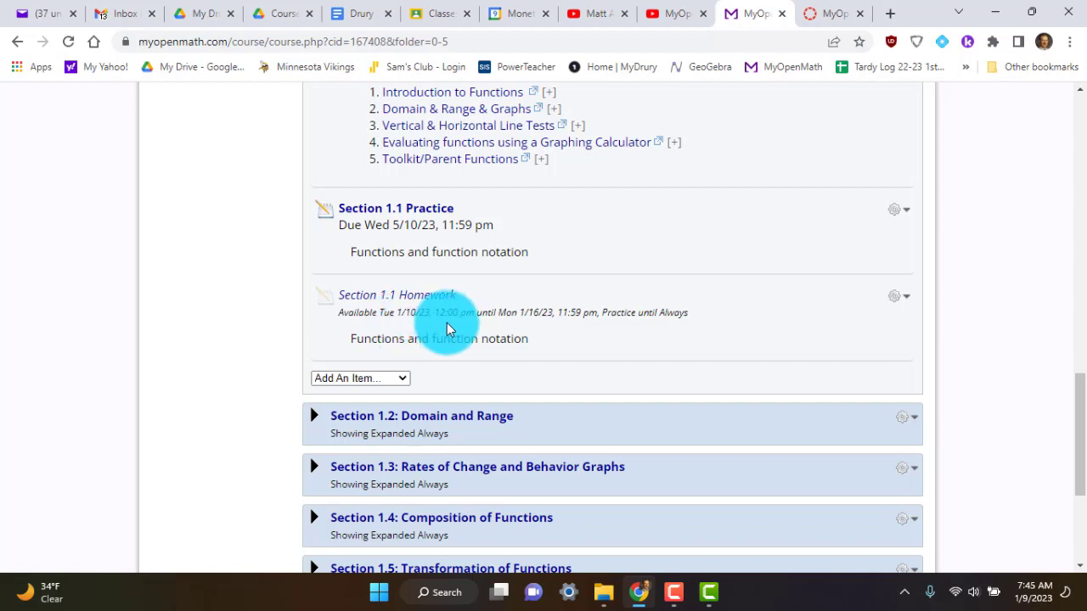
pyautogui.moveTo(404, 329)
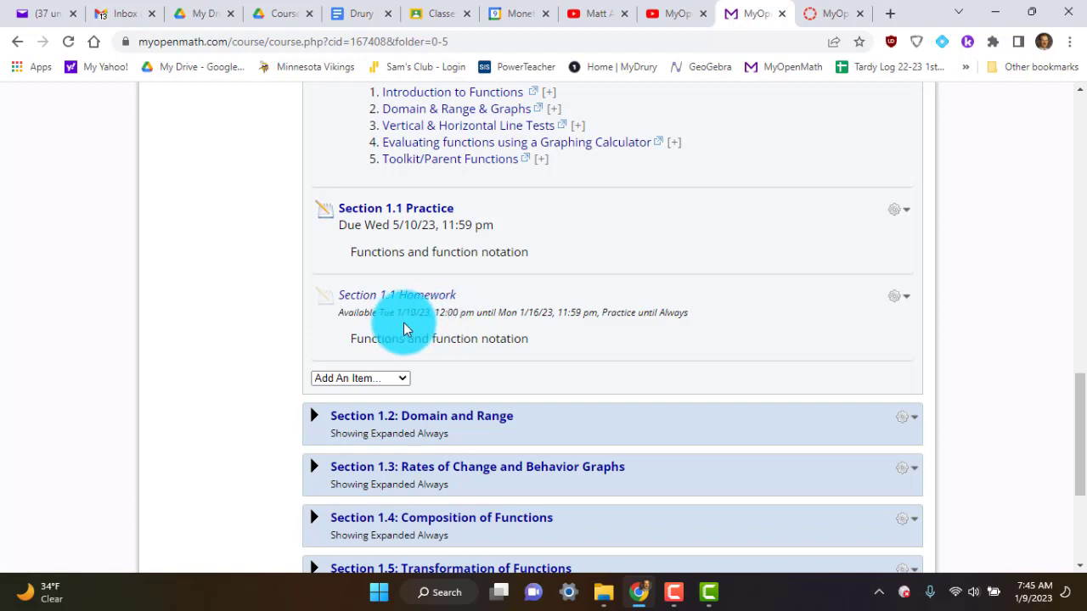
pyautogui.moveTo(455, 326)
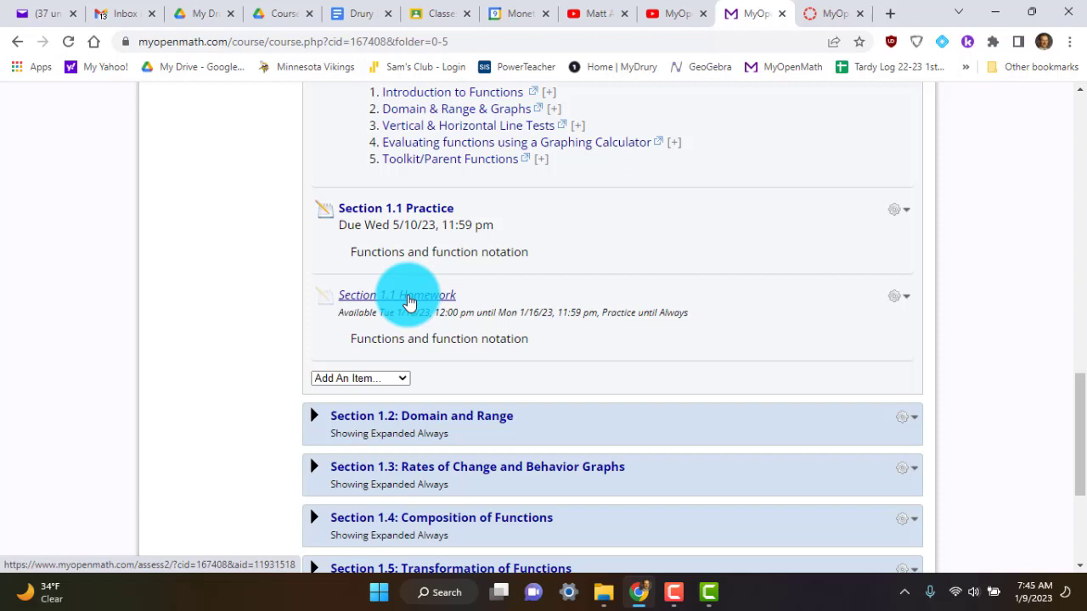
pyautogui.moveTo(392, 300)
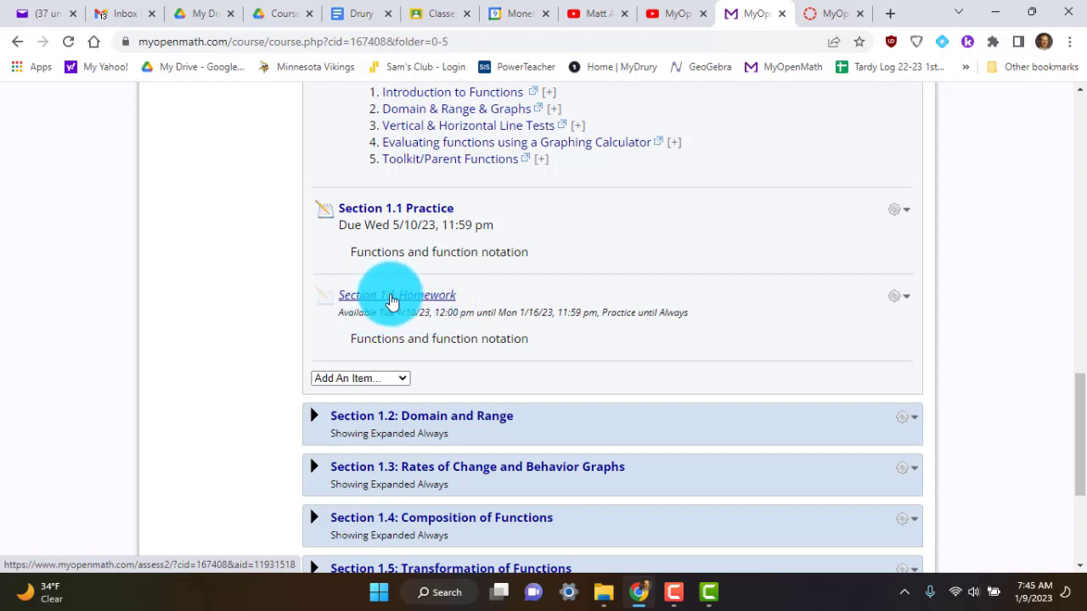
pyautogui.moveTo(428, 309)
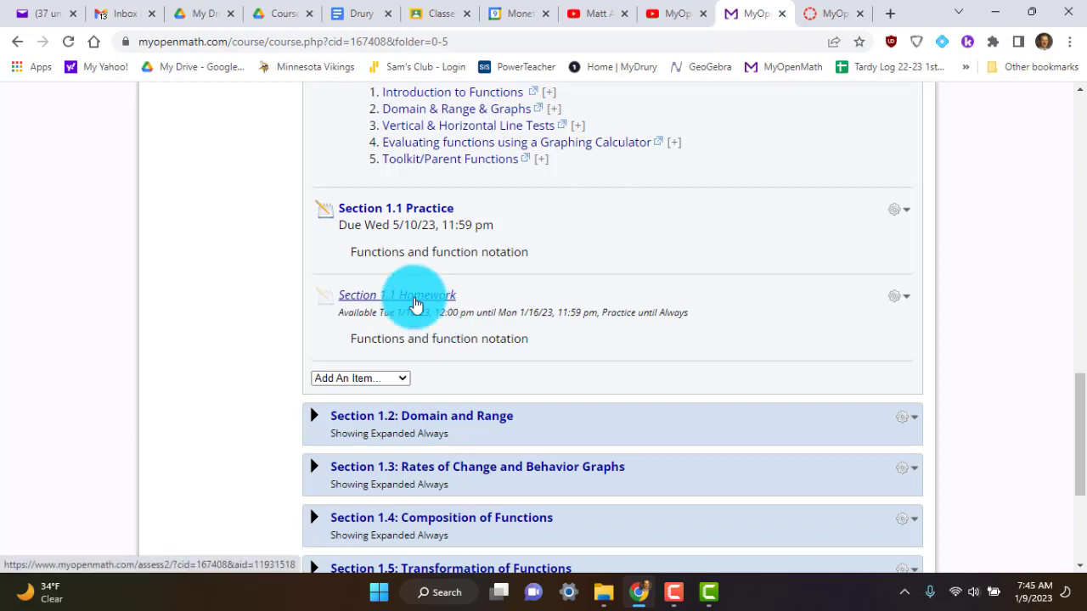
pyautogui.click(398, 296)
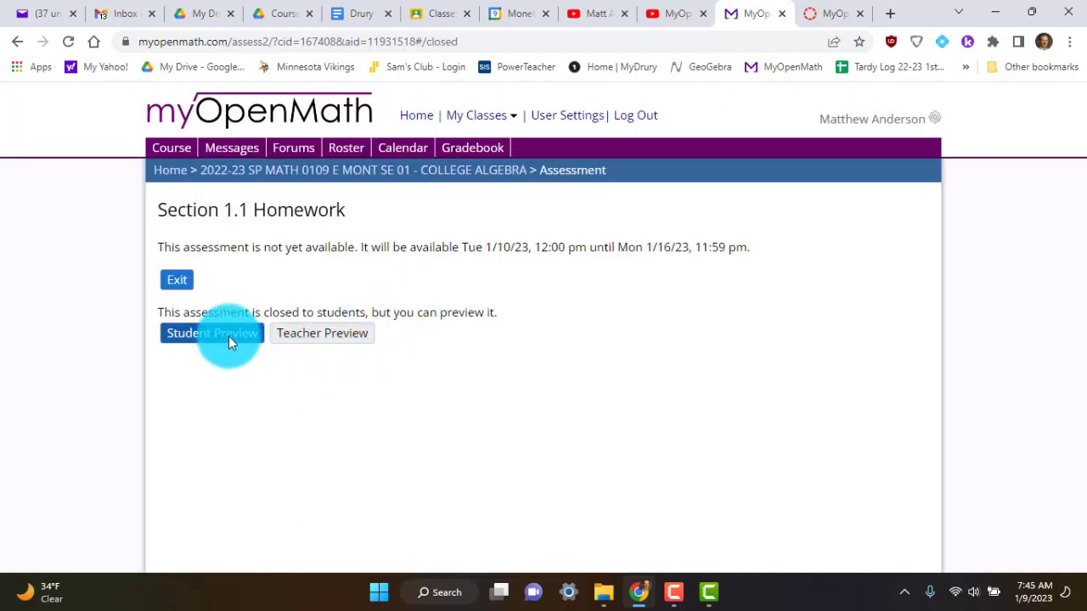
pyautogui.click(211, 331)
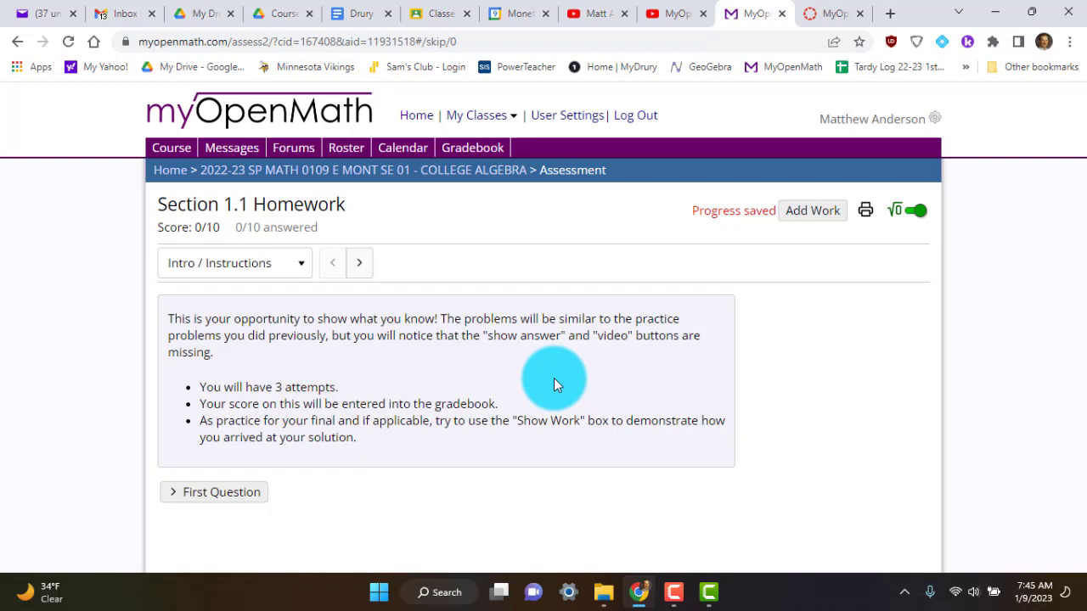
pyautogui.moveTo(489, 404)
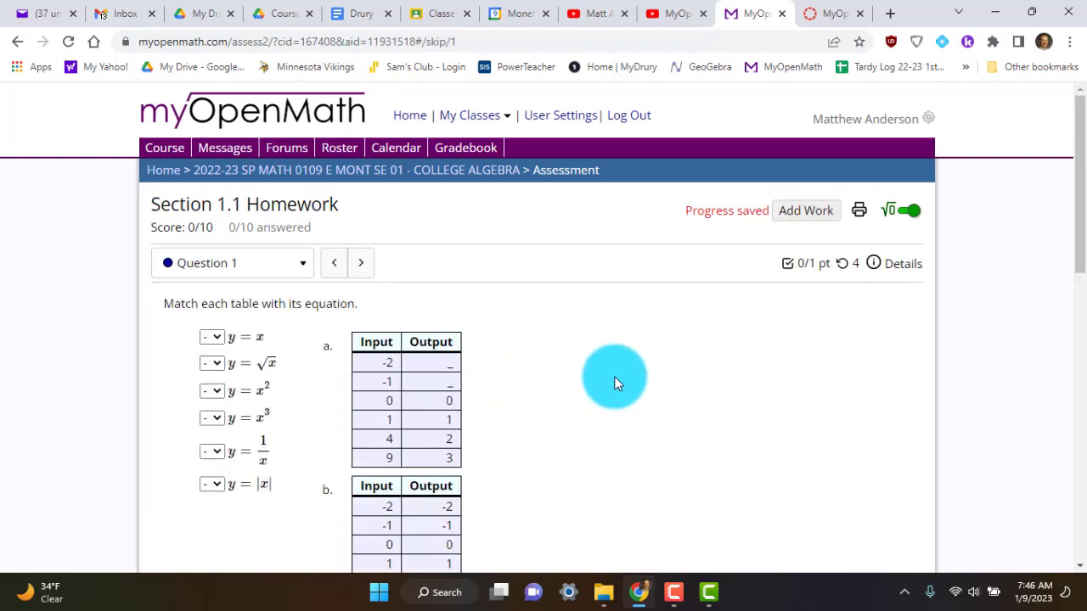
pyautogui.scroll(-3)
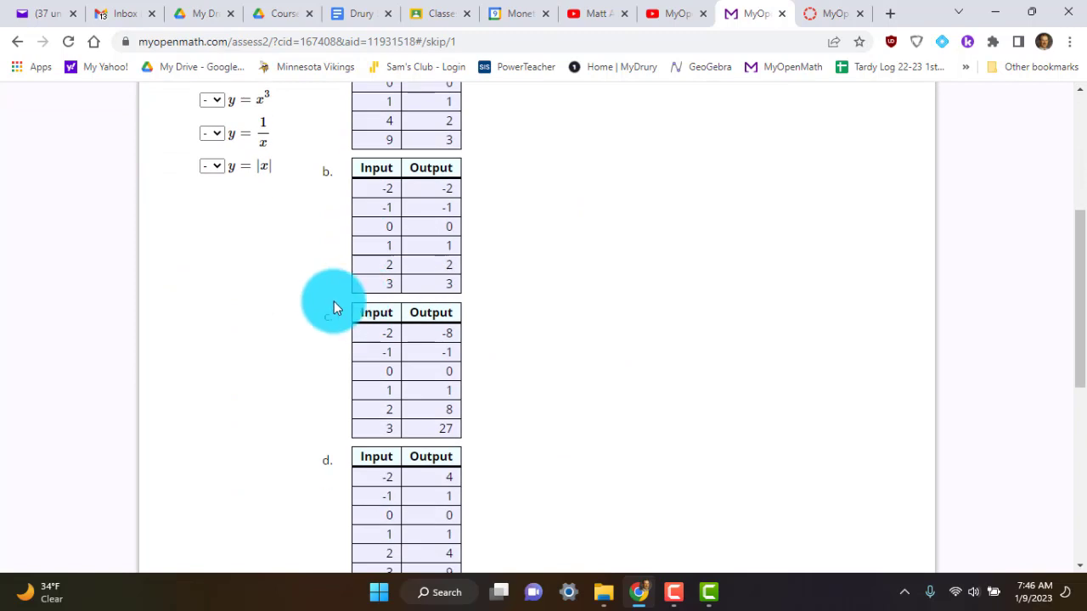
pyautogui.scroll(3)
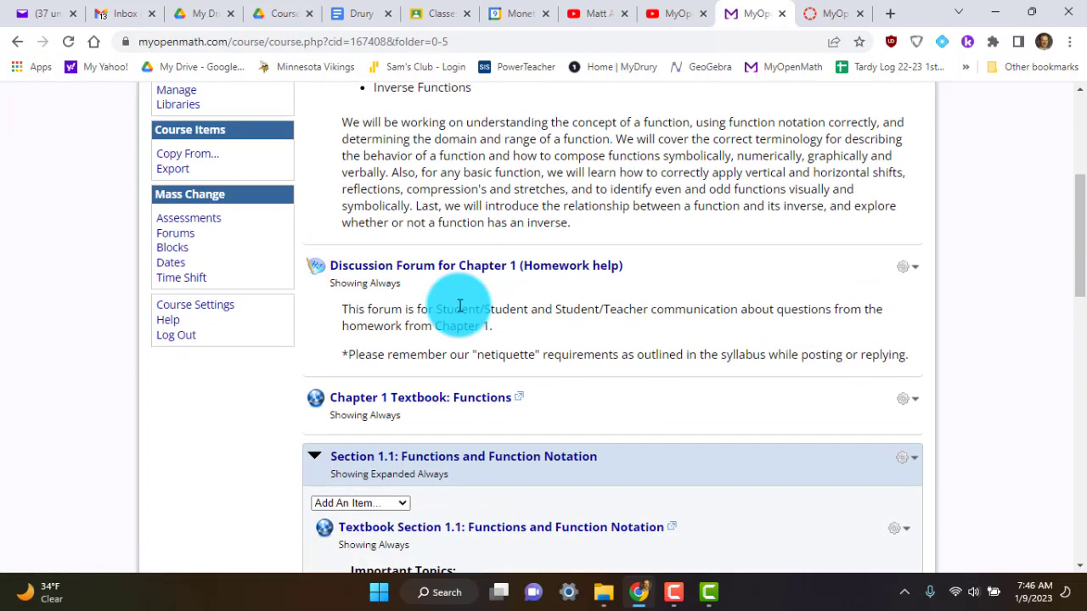
pyautogui.scroll(-3)
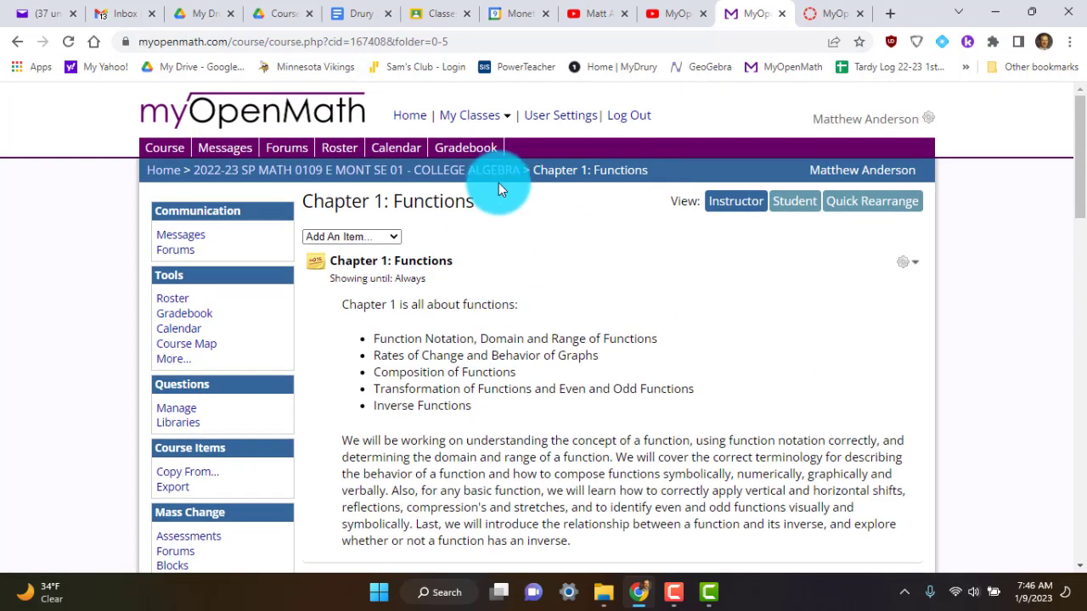
pyautogui.moveTo(499, 183)
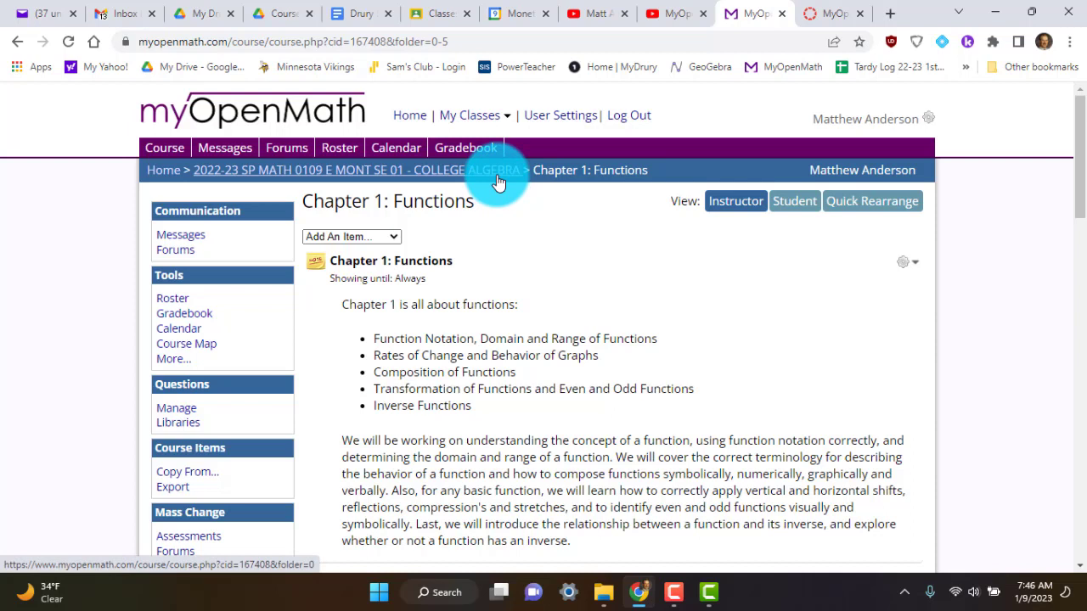
pyautogui.moveTo(559, 296)
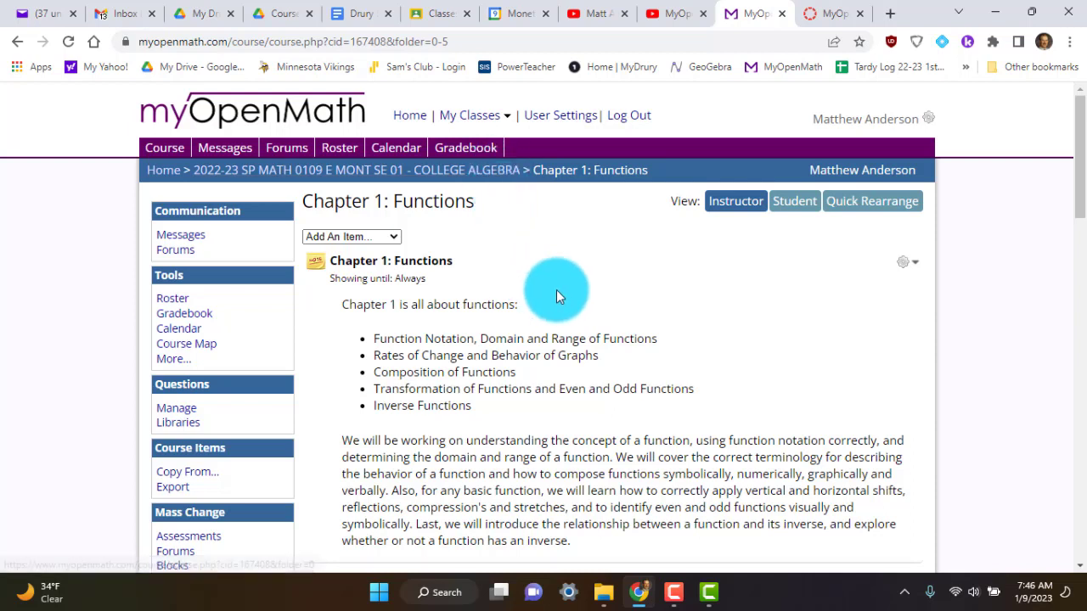
pyautogui.moveTo(575, 295)
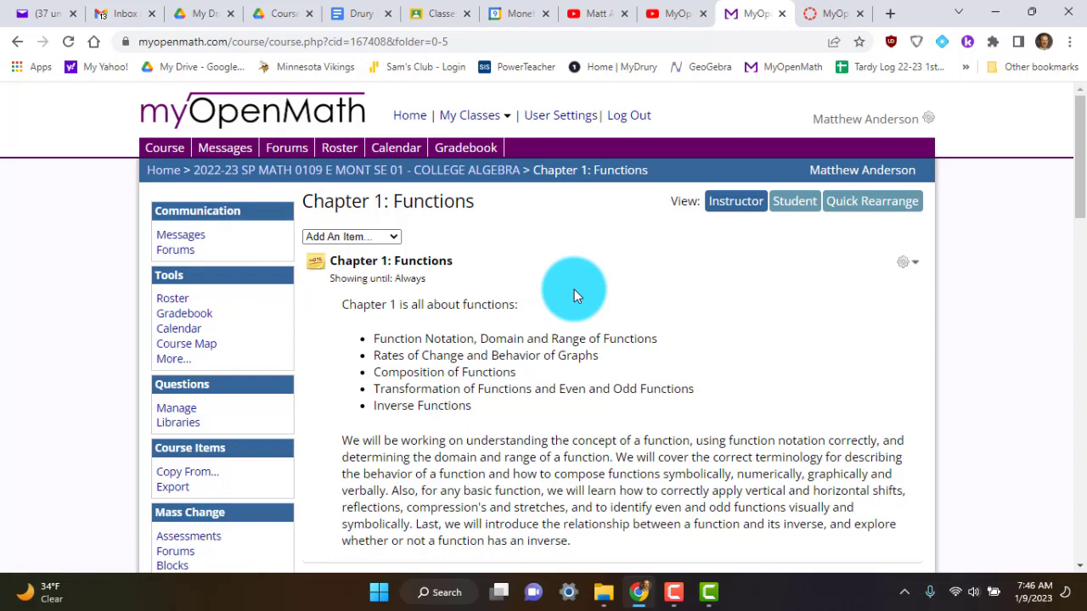